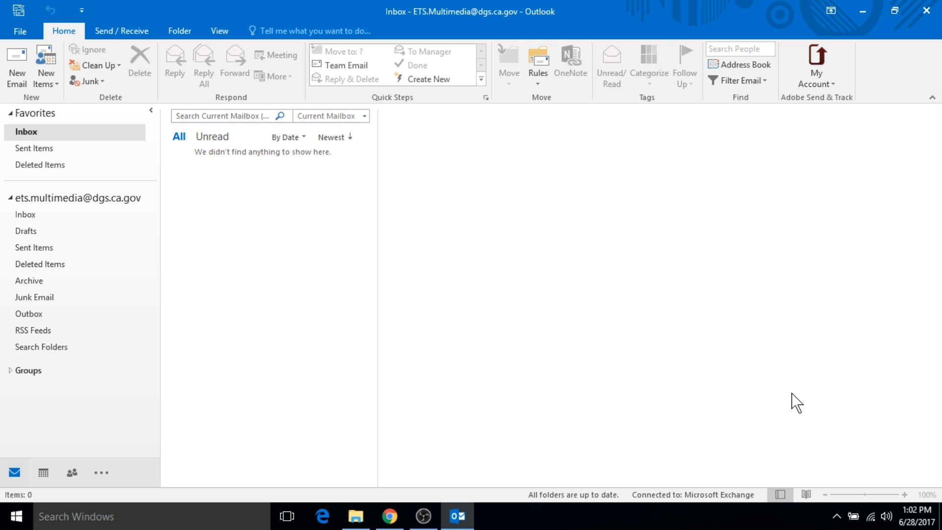
mouse_move(795, 292)
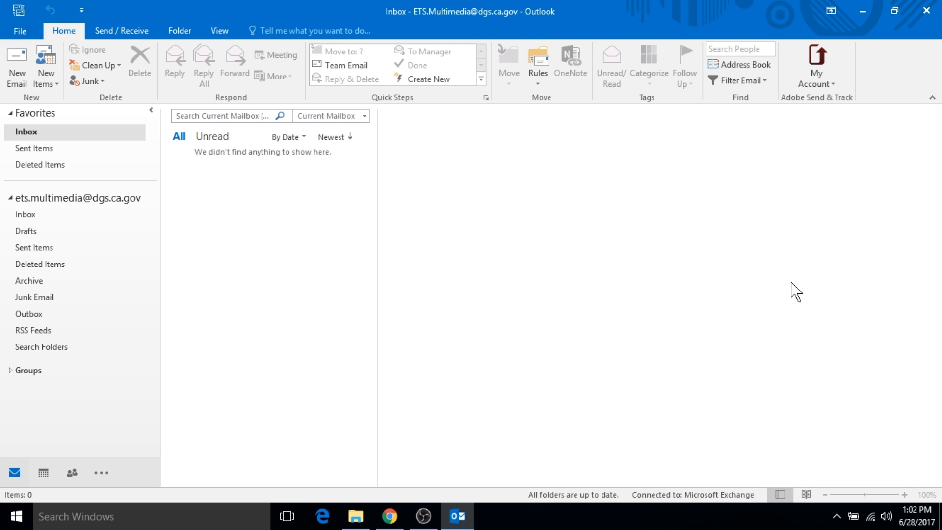
mouse_move(838, 57)
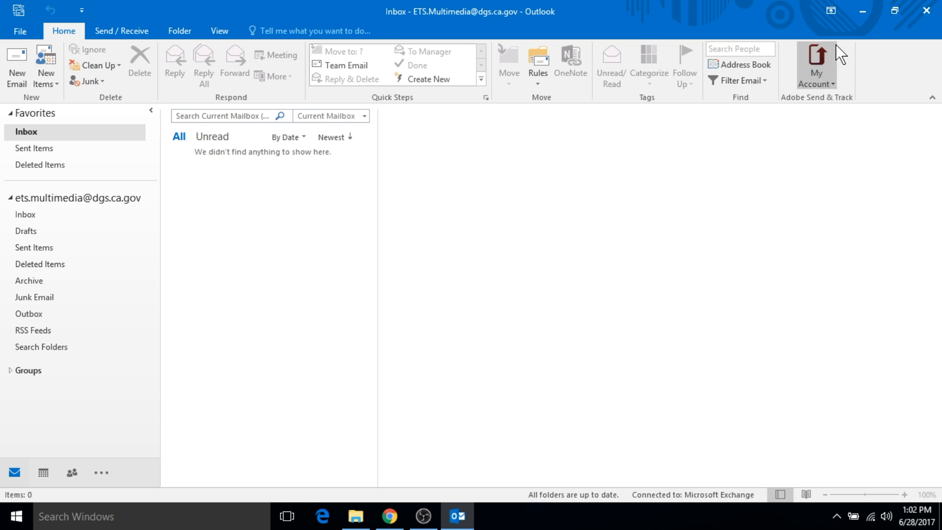
mouse_move(830, 57)
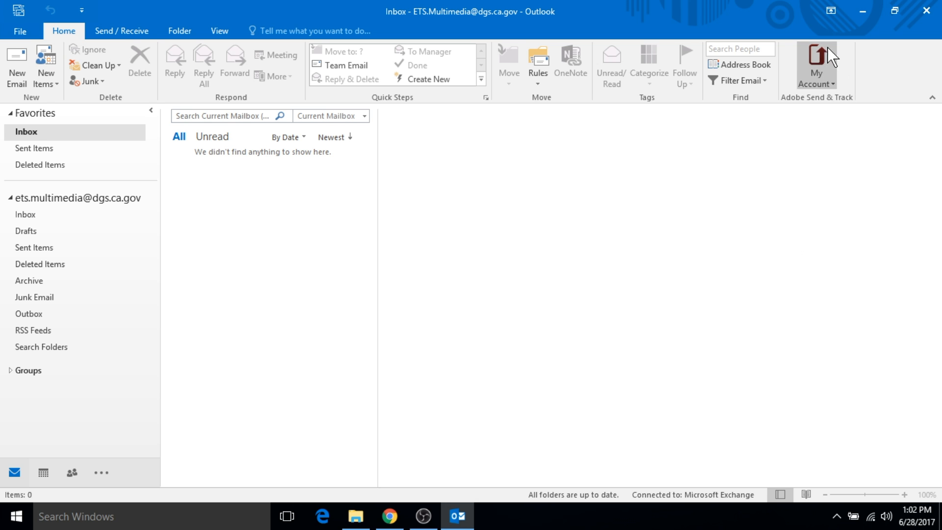
mouse_move(696, 70)
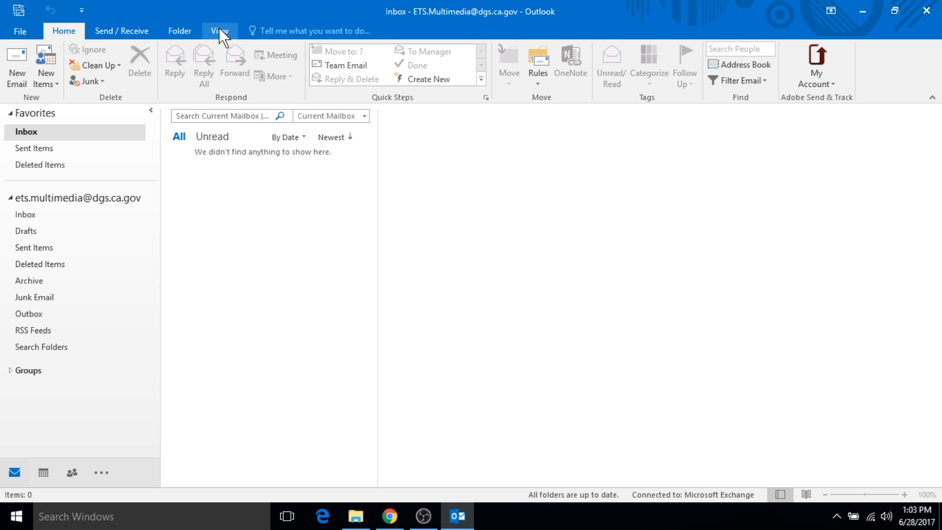
mouse_move(829, 19)
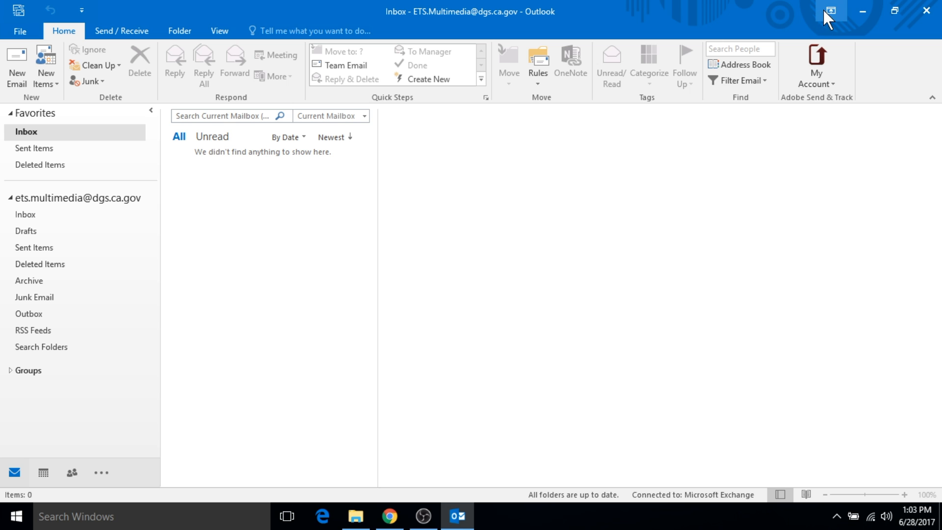
mouse_move(832, 11)
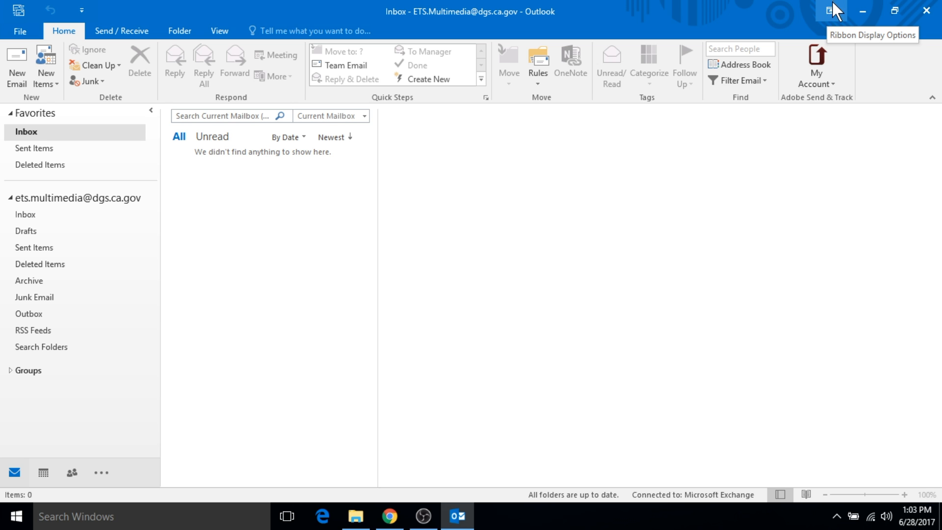
Step: Try the ribbon display options: collapse to tabs only, then auto-hide the ribbon
left_click(830, 11)
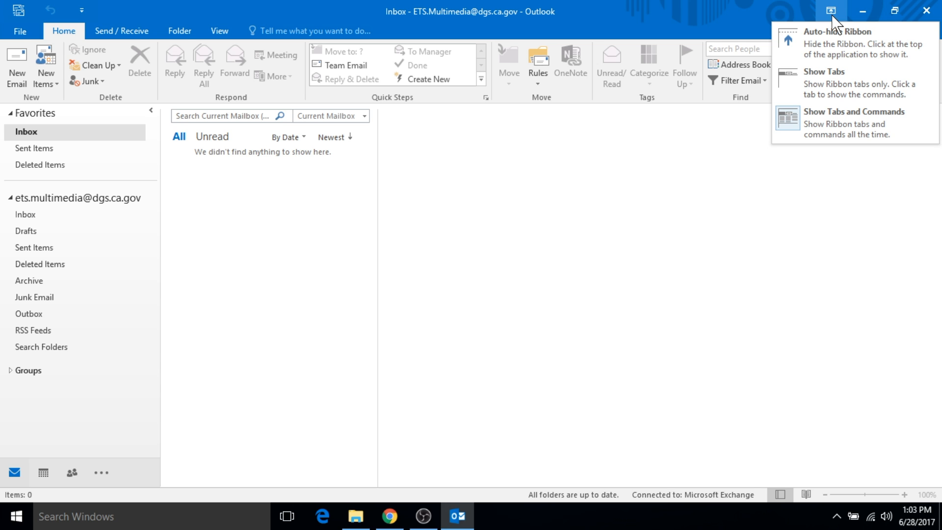
mouse_move(835, 42)
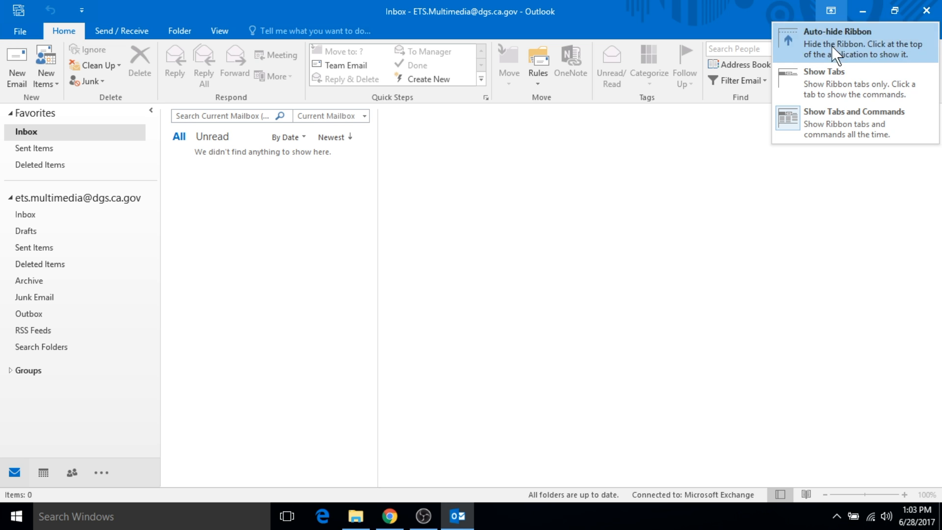
mouse_move(838, 83)
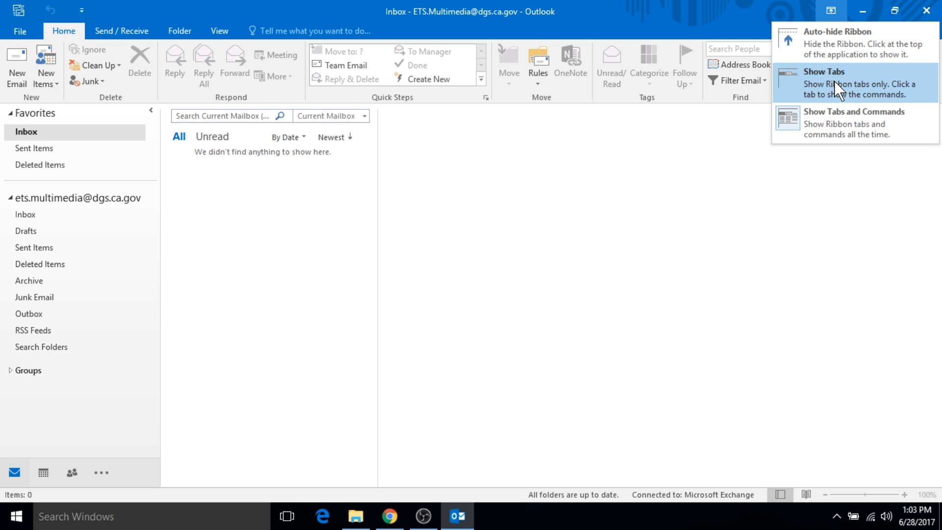
left_click(824, 71)
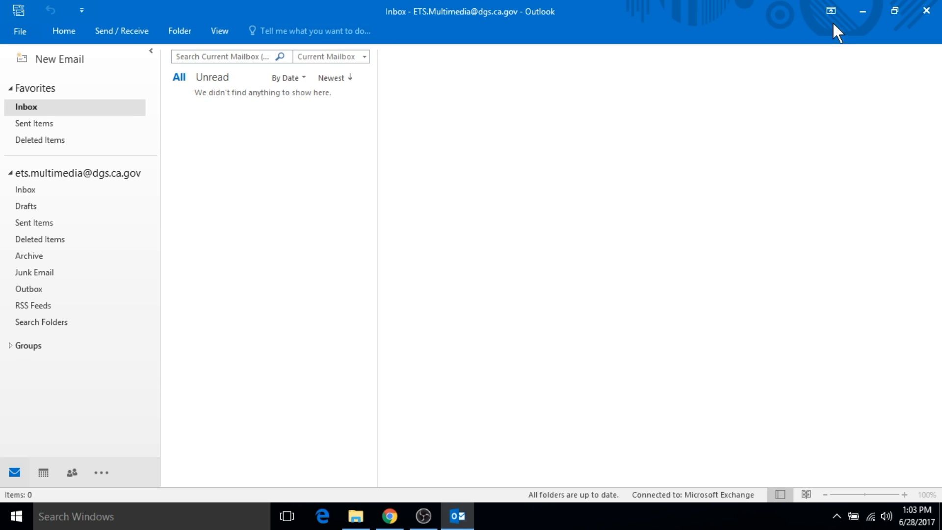
left_click(831, 11)
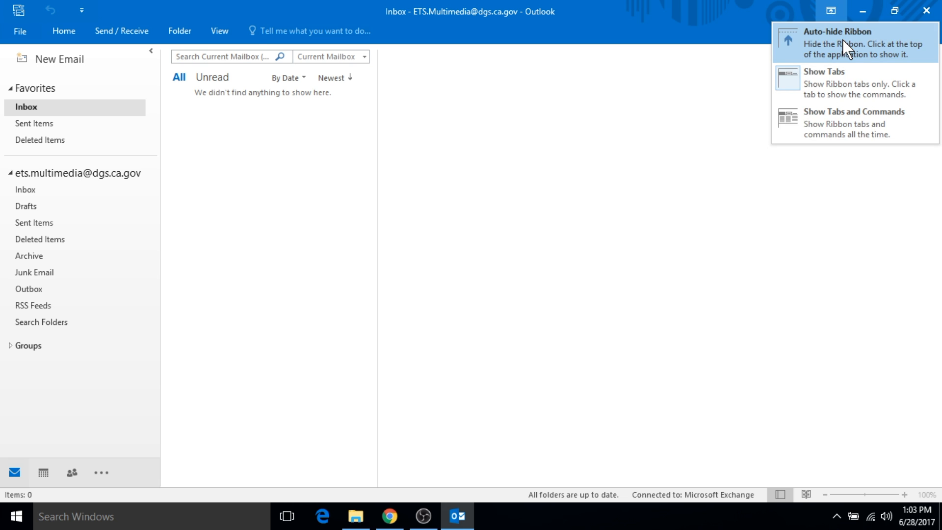
left_click(837, 42)
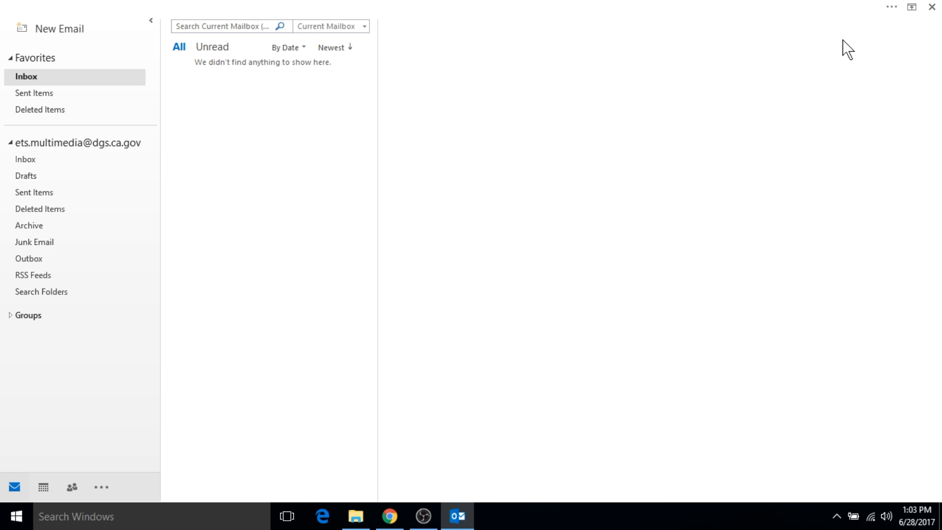
mouse_move(895, 48)
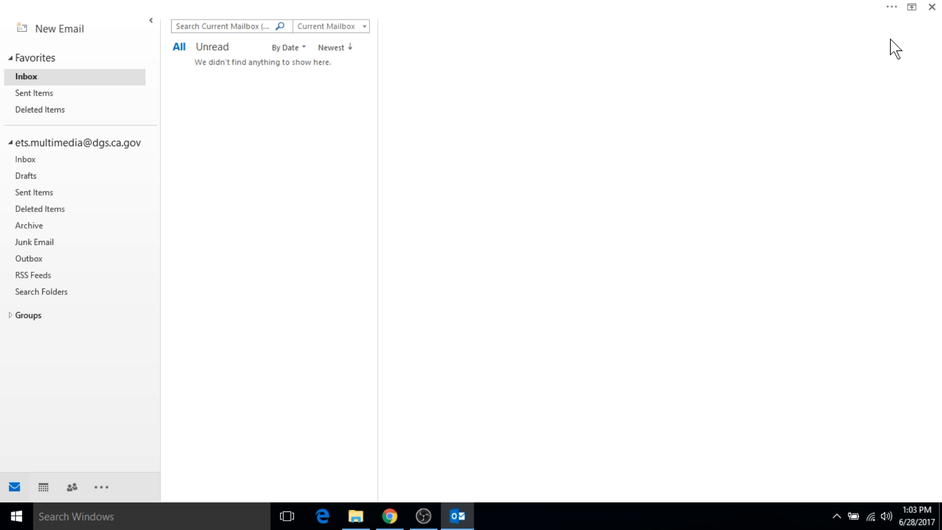
mouse_move(920, 34)
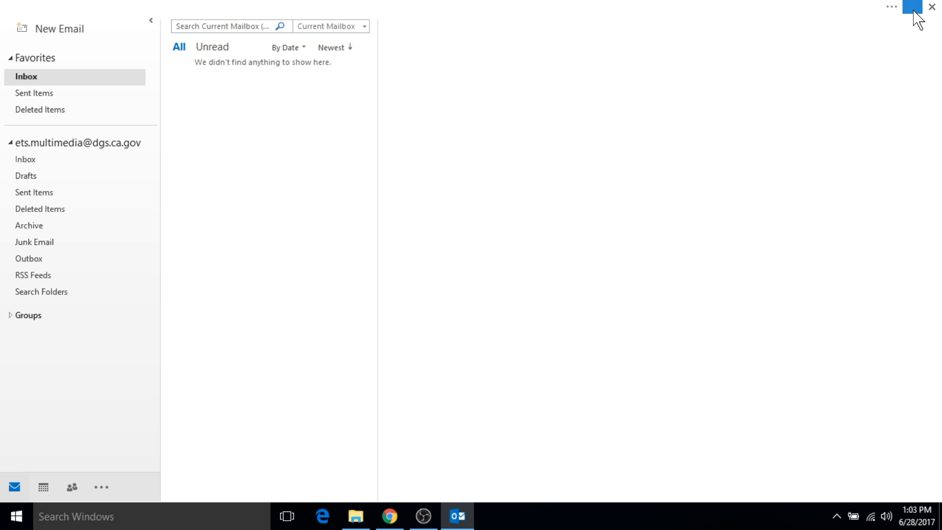
Step: Restore the ribbon to always show tabs and commands, then reveal the extra navigation destinations
left_click(911, 7)
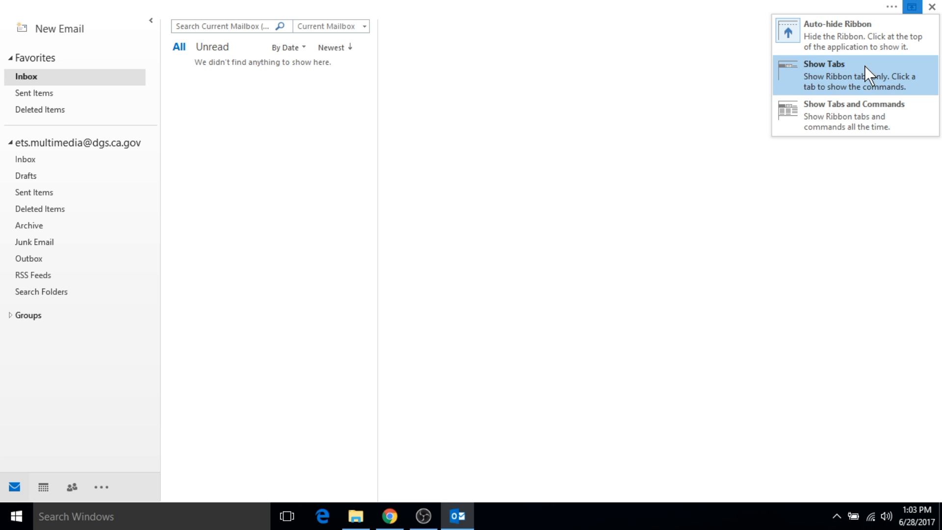
mouse_move(859, 116)
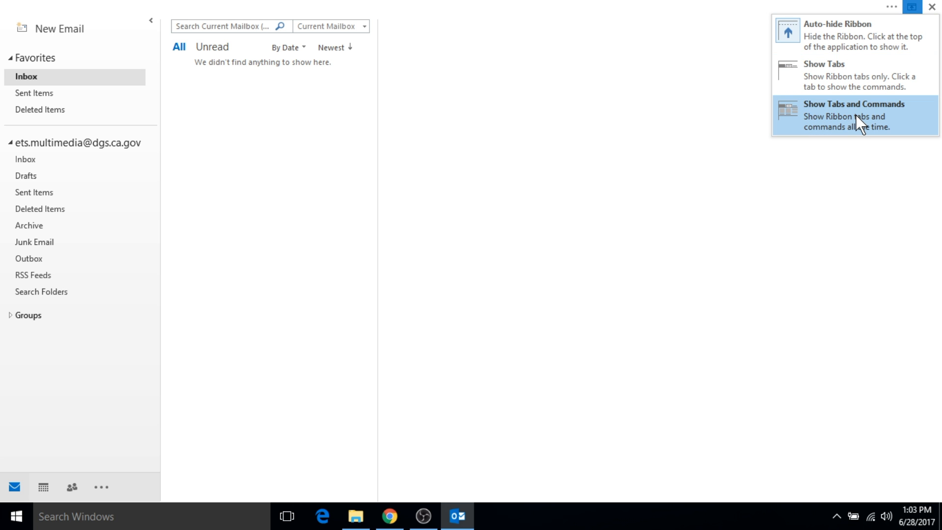
left_click(854, 115)
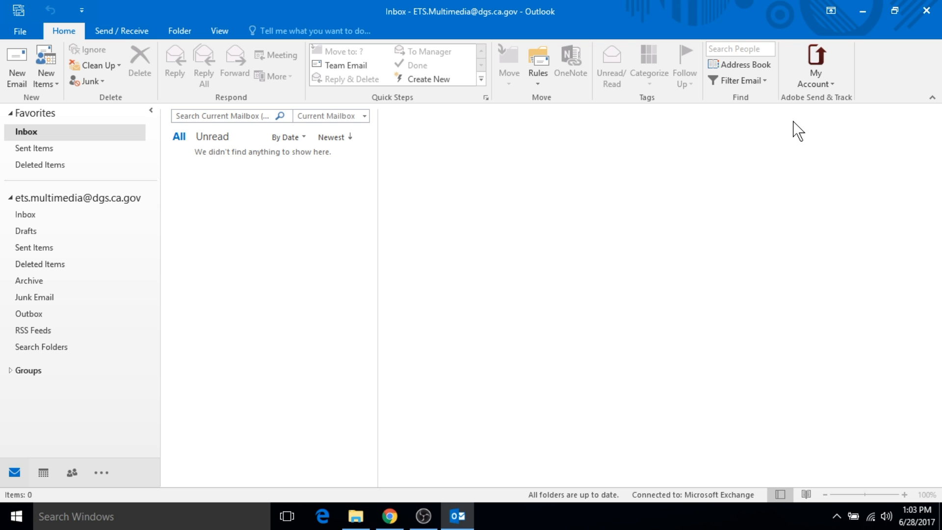
mouse_move(718, 178)
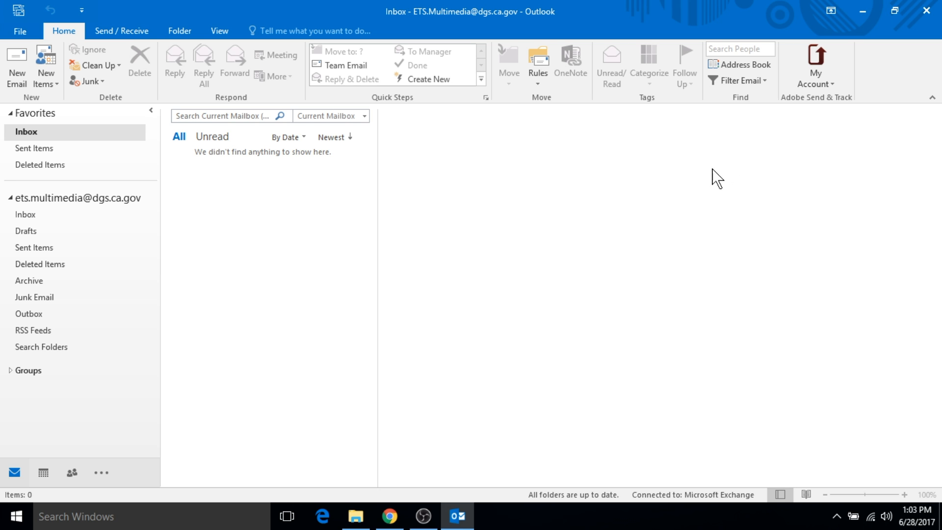
mouse_move(214, 441)
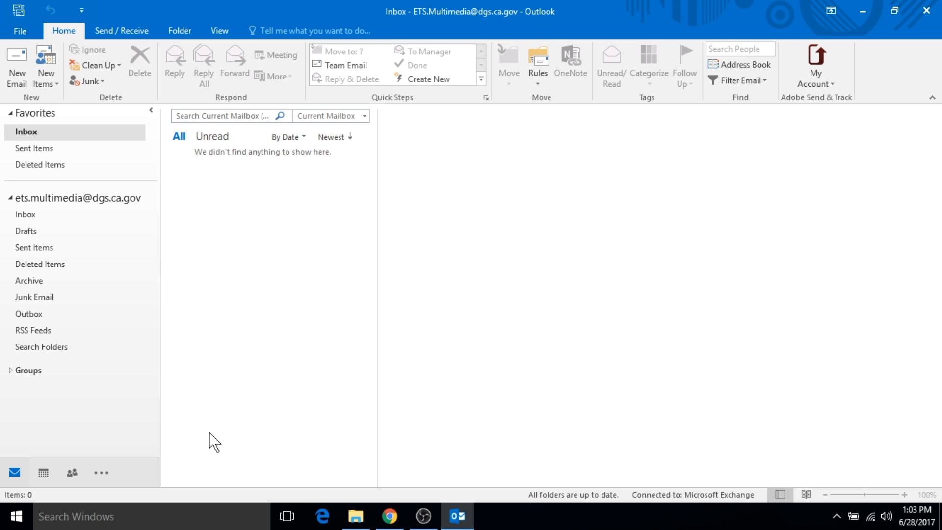
mouse_move(57, 477)
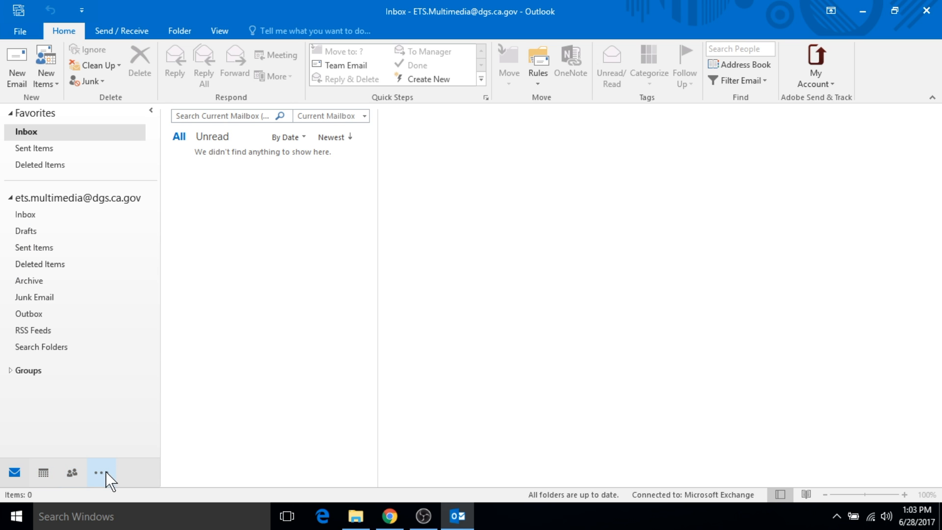
left_click(99, 473)
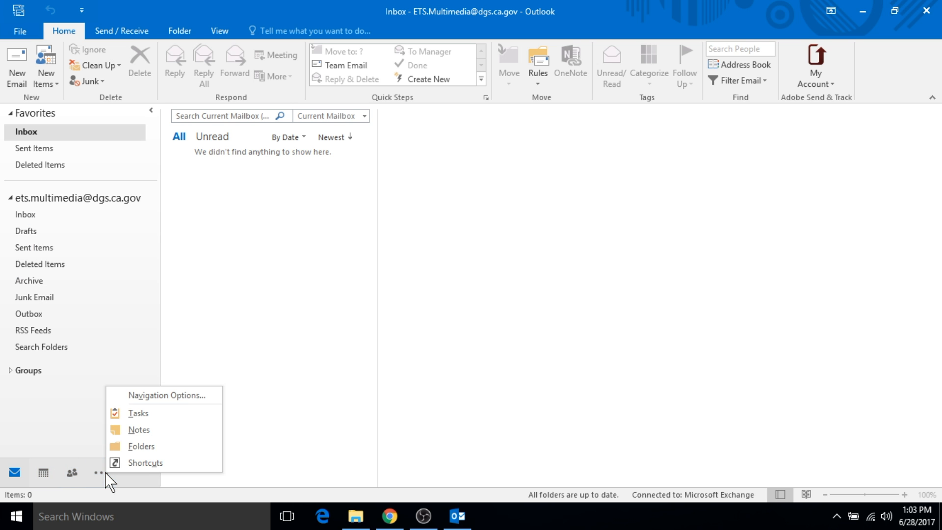
Step: Raise Maximum number of visible items in Navigation Options so Tasks and Notes appear
left_click(168, 394)
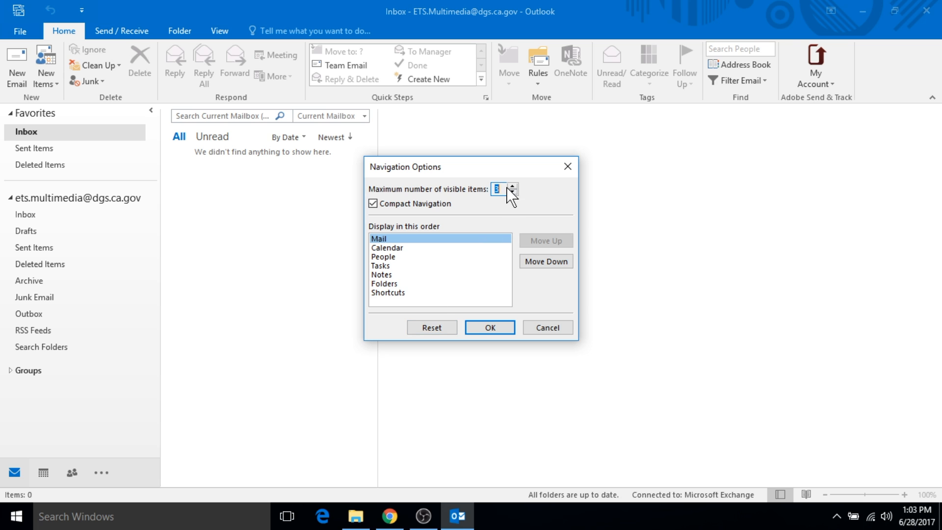
mouse_move(505, 189)
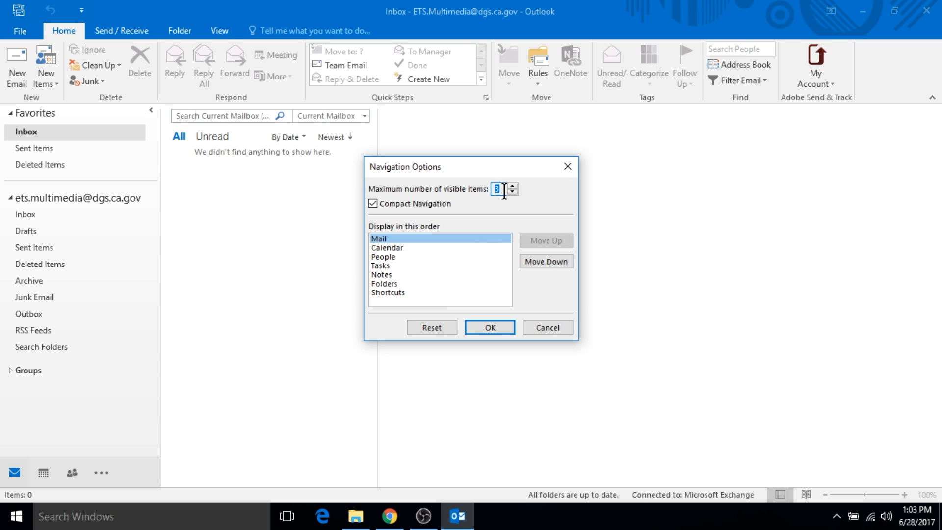
mouse_move(401, 299)
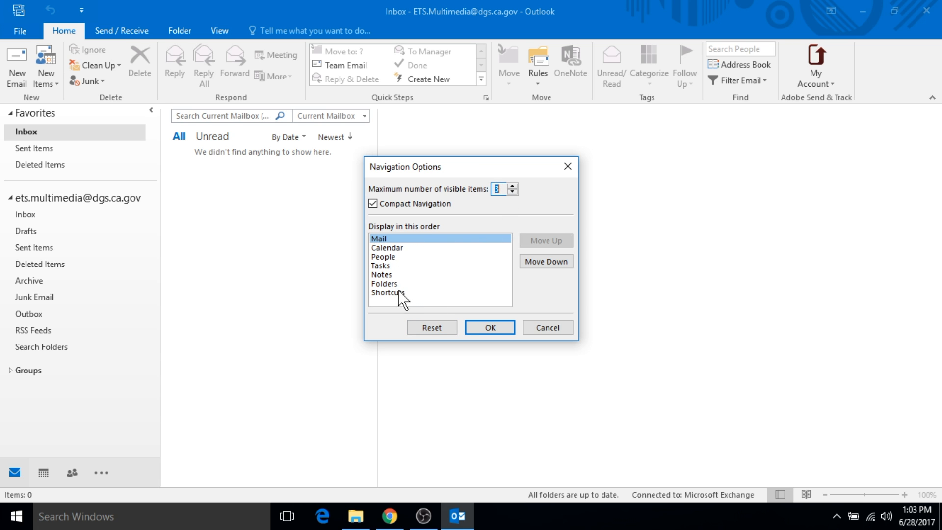
mouse_move(511, 192)
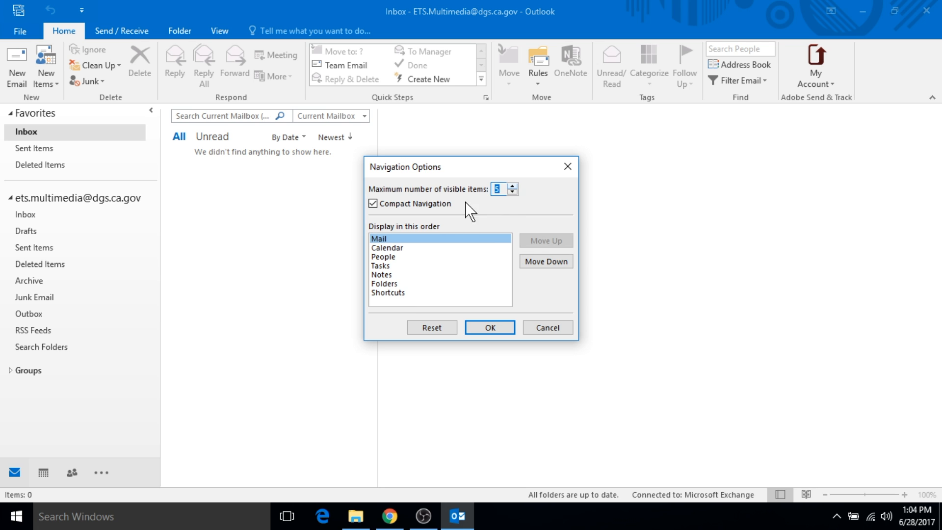
mouse_move(394, 265)
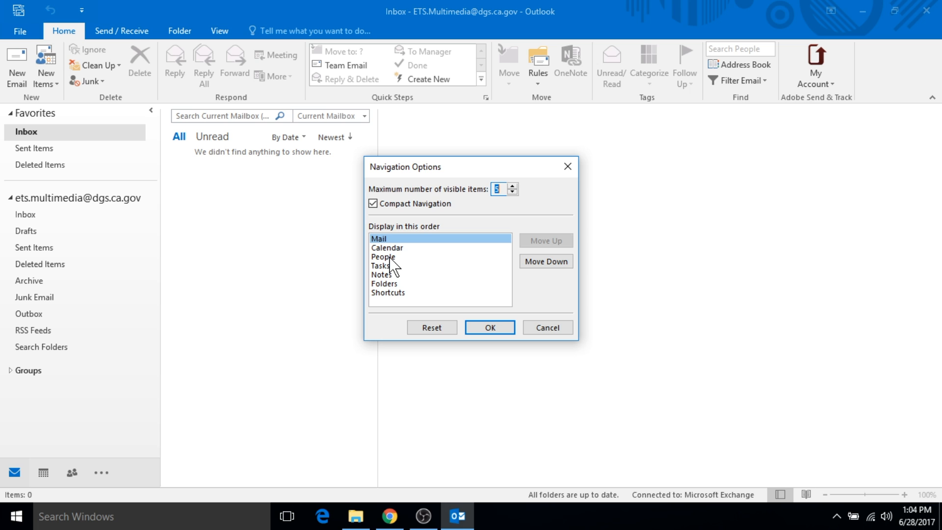
mouse_move(393, 285)
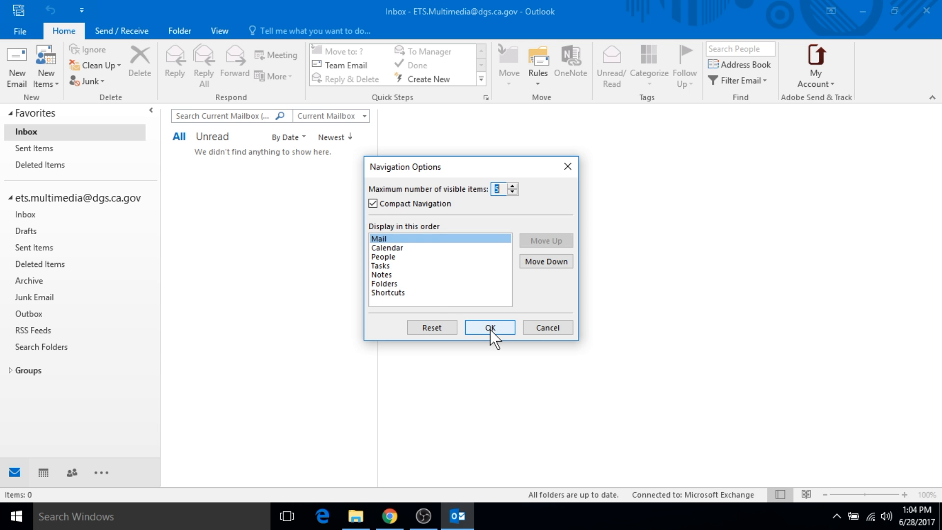
left_click(489, 328)
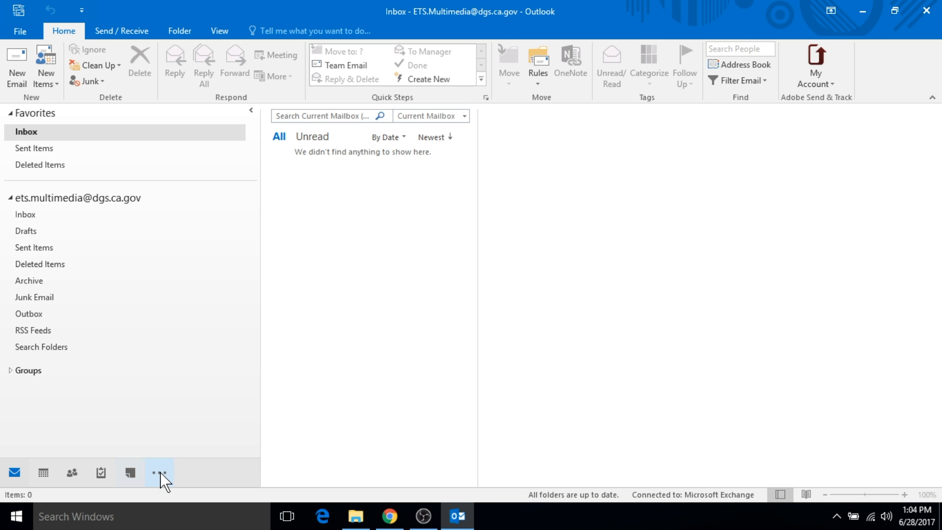
left_click(158, 472)
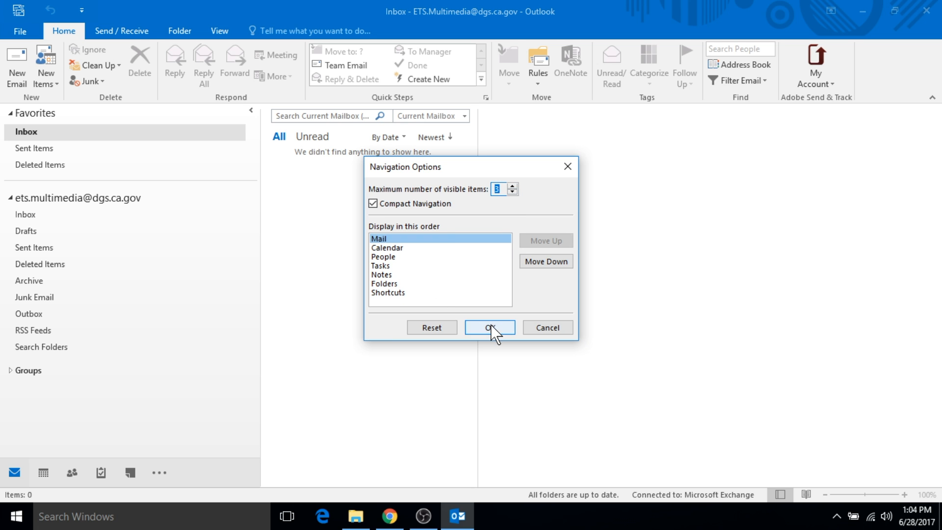
Step: Confirm Navigation Options with maximum visible items set to 3
left_click(489, 327)
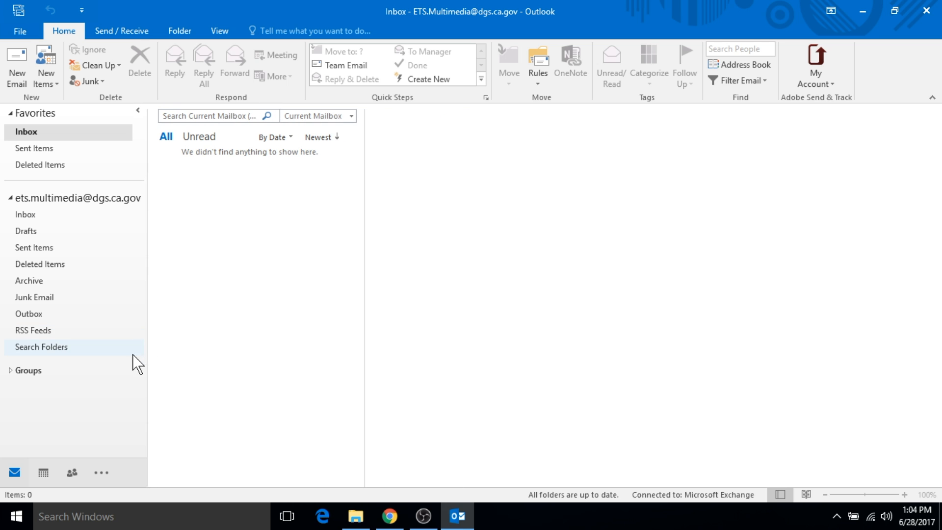
mouse_move(61, 454)
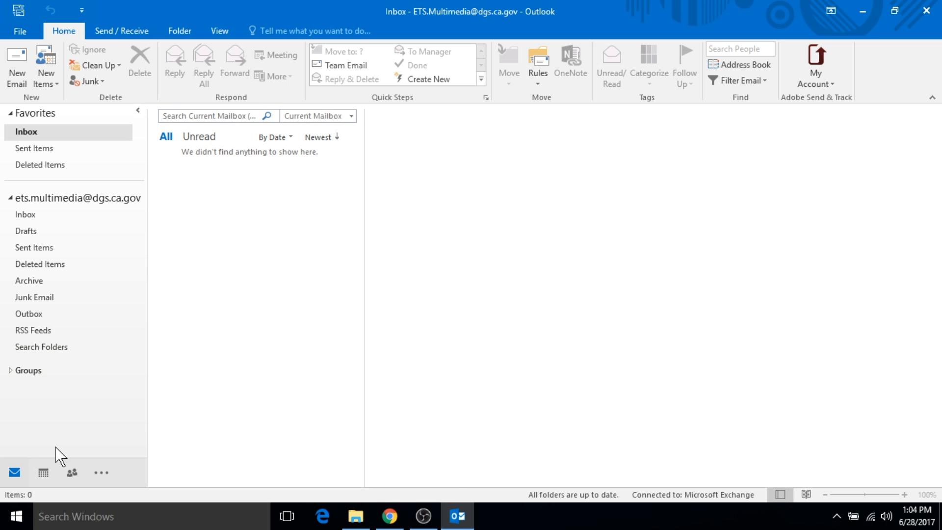
left_click(102, 472)
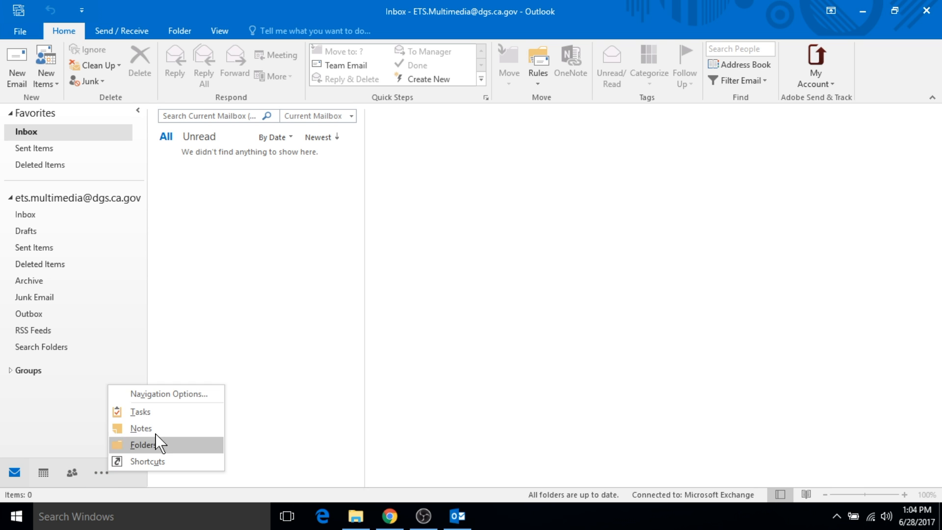
left_click(169, 393)
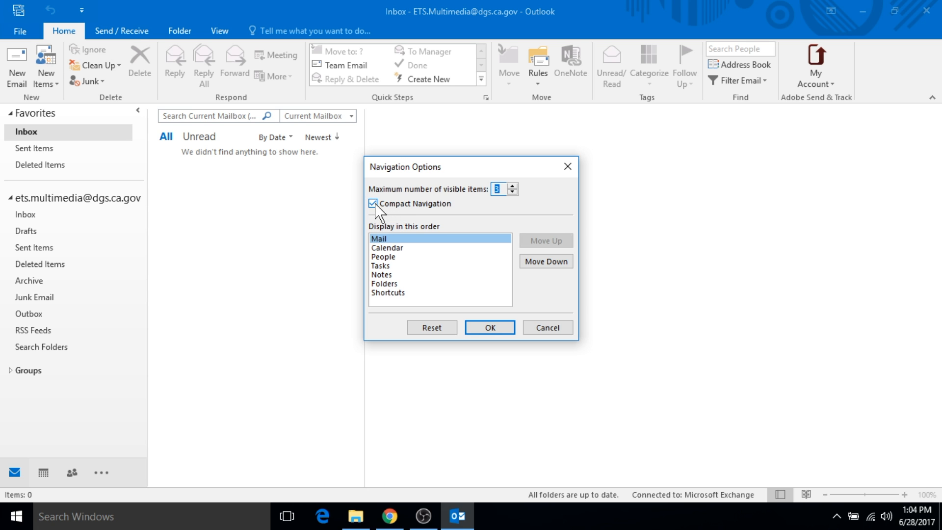
left_click(372, 203)
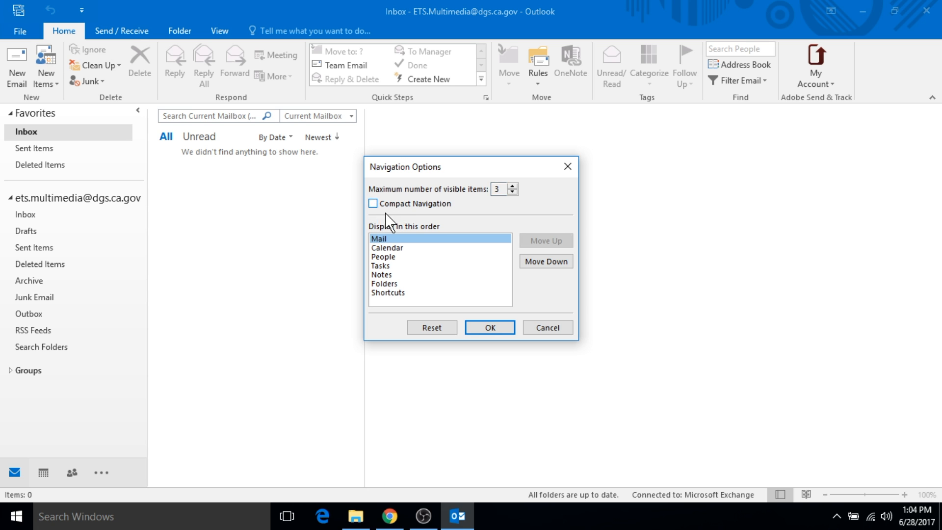
left_click(489, 327)
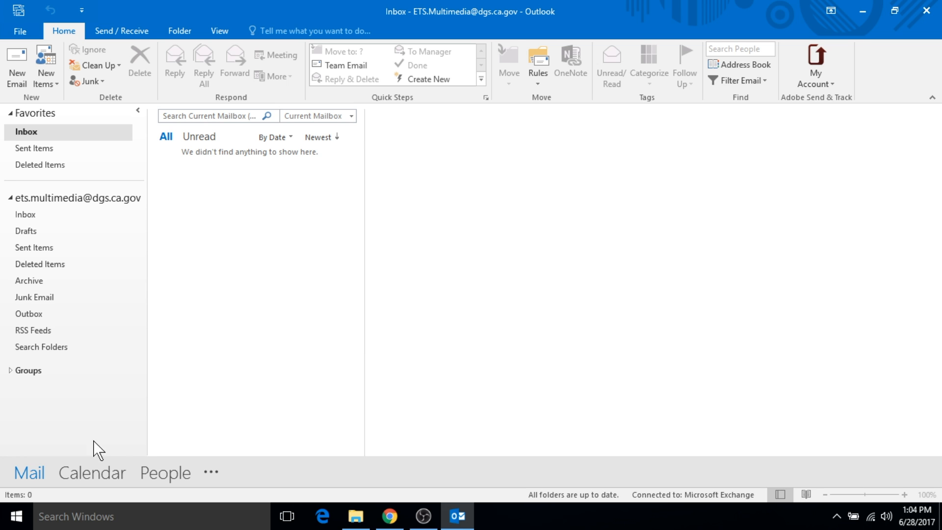
mouse_move(736, 419)
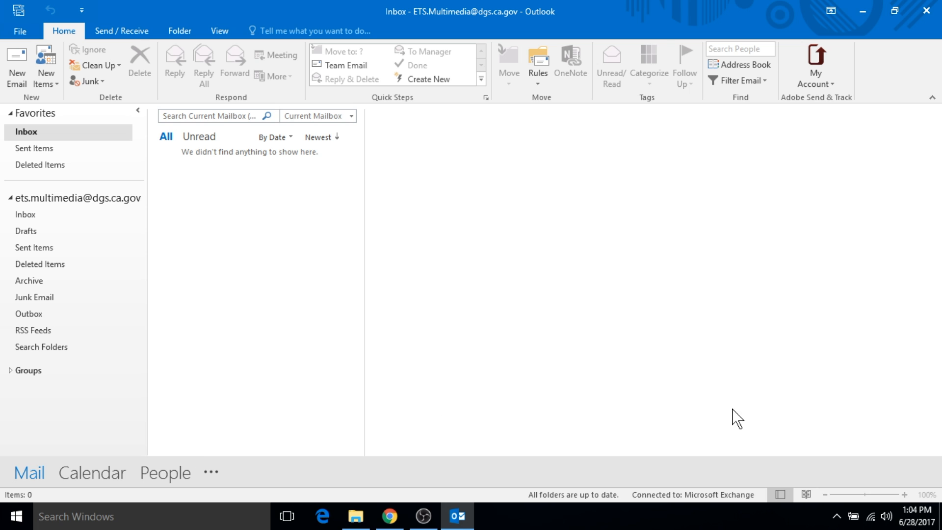
mouse_move(800, 404)
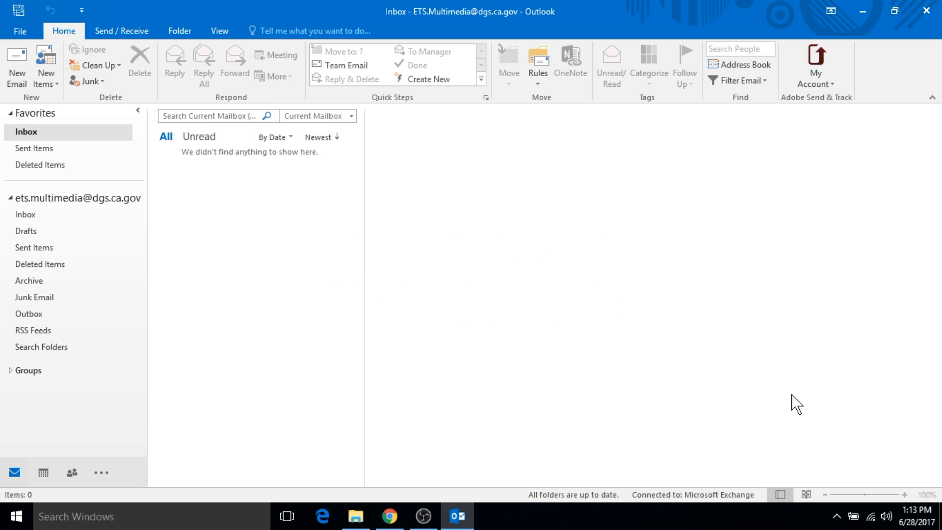
mouse_move(395, 443)
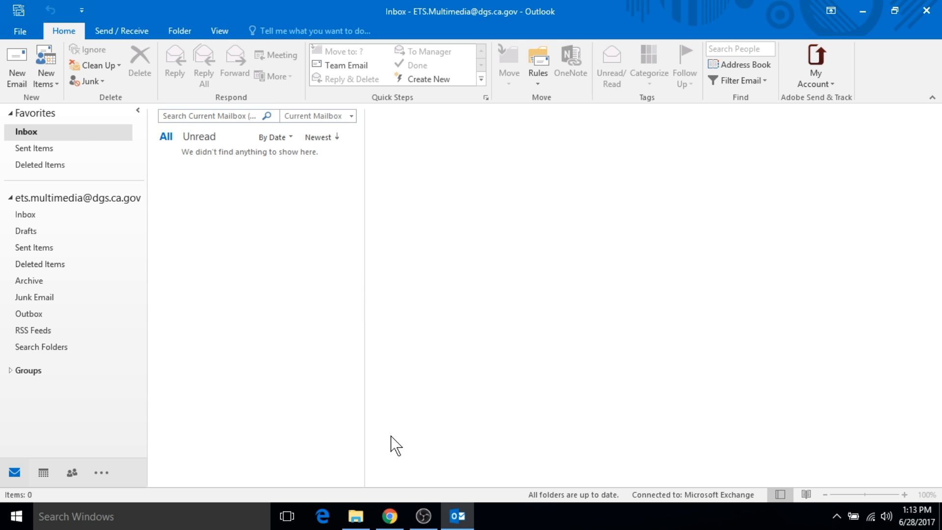
mouse_move(63, 451)
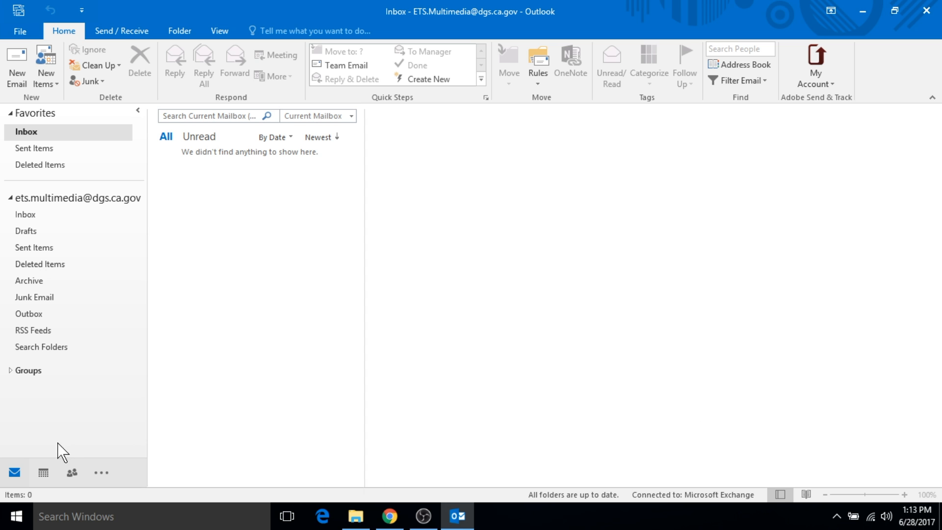
left_click(44, 472)
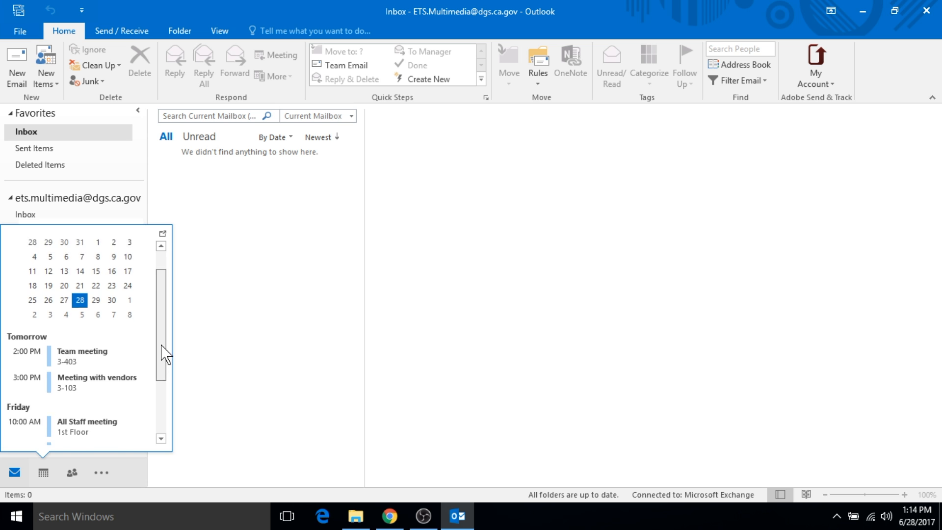
Step: Scroll through upcoming appointments in the calendar peek, then open the Calendar module
scroll("down", 3)
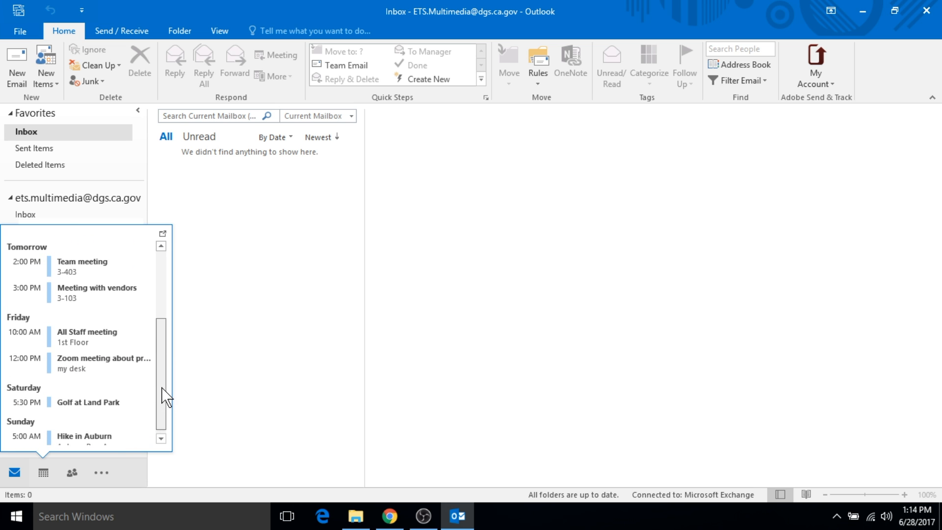
scroll("up", 3)
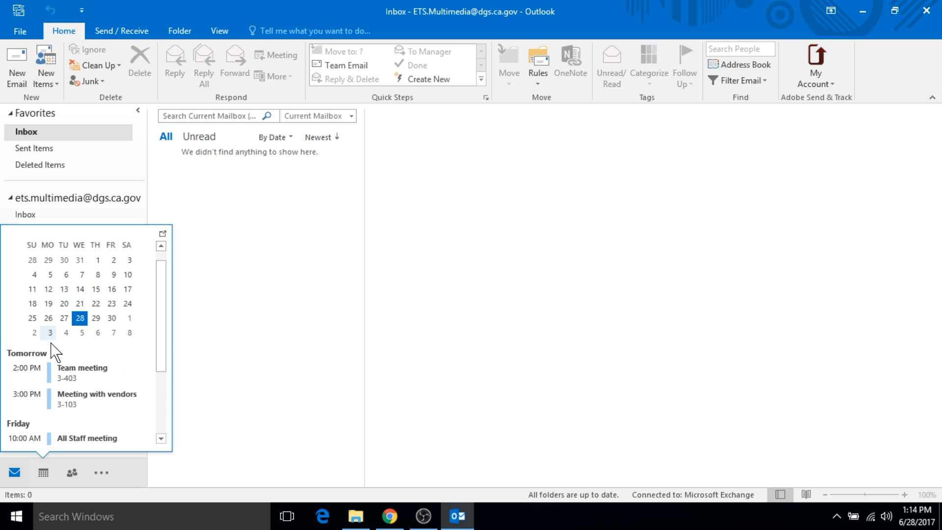
mouse_move(45, 381)
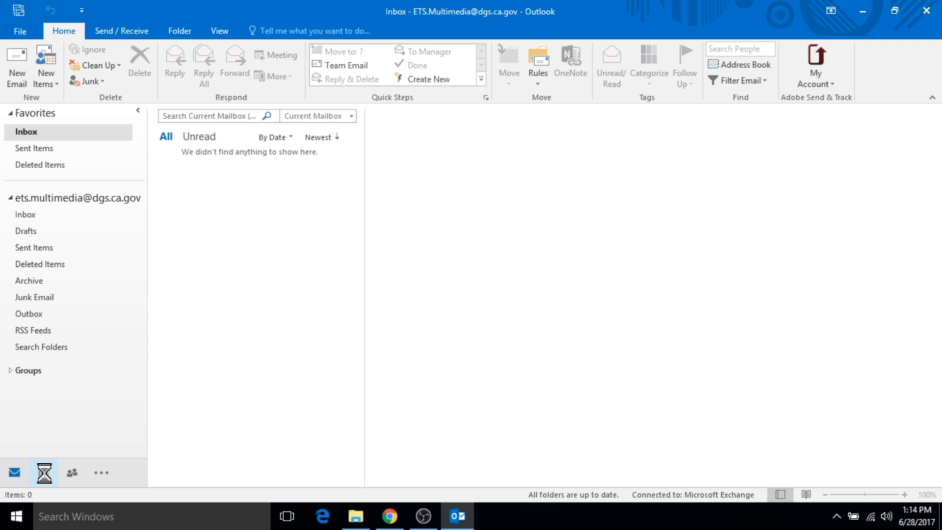
left_click(43, 472)
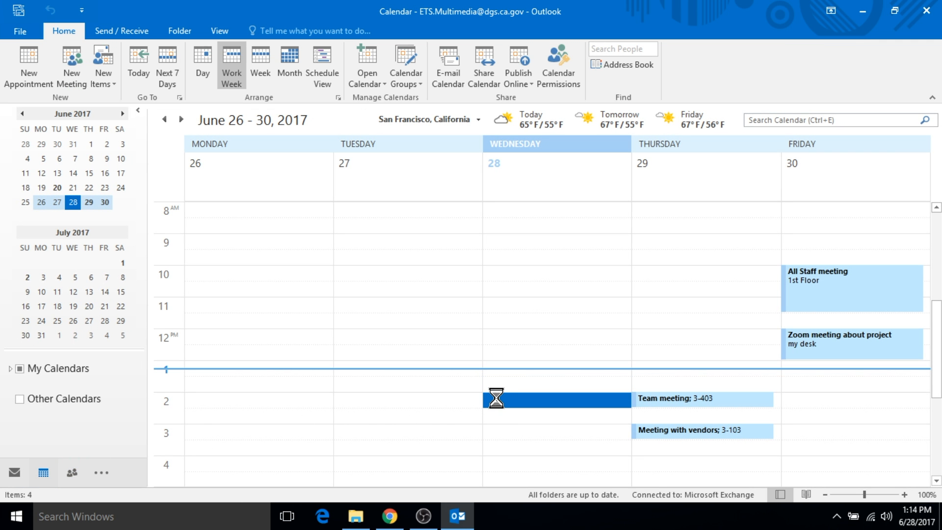
Step: Create a Wednesday 2 PM appointment titled 'Test' and preview it among upcoming appointments
double_click(555, 398)
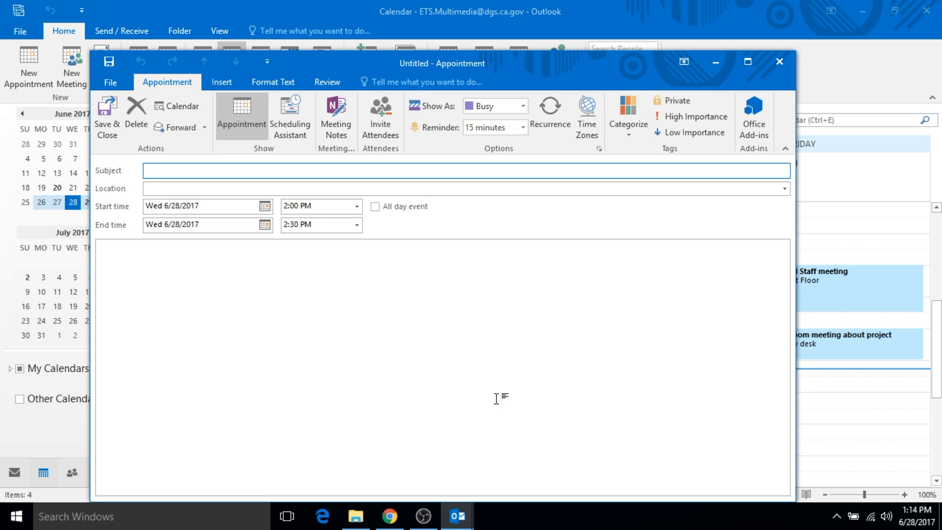
type("Tesst")
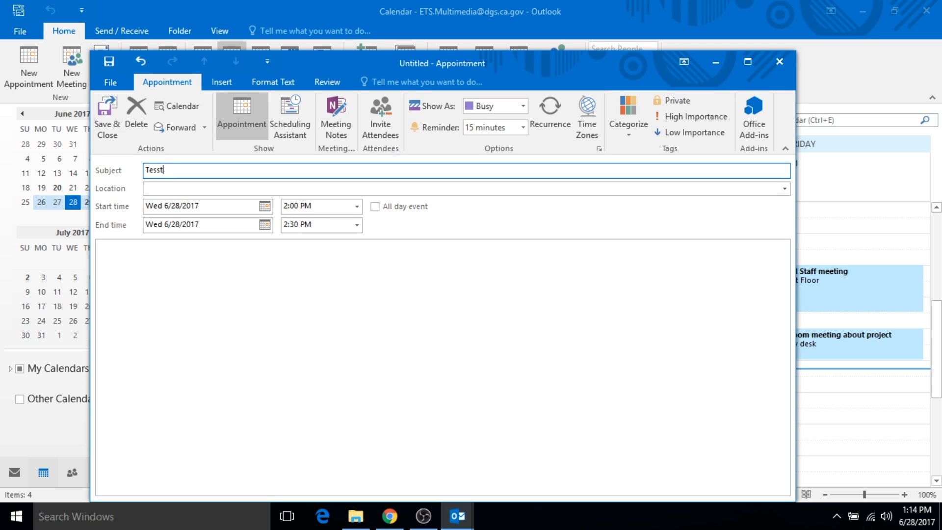
key("Backspace")
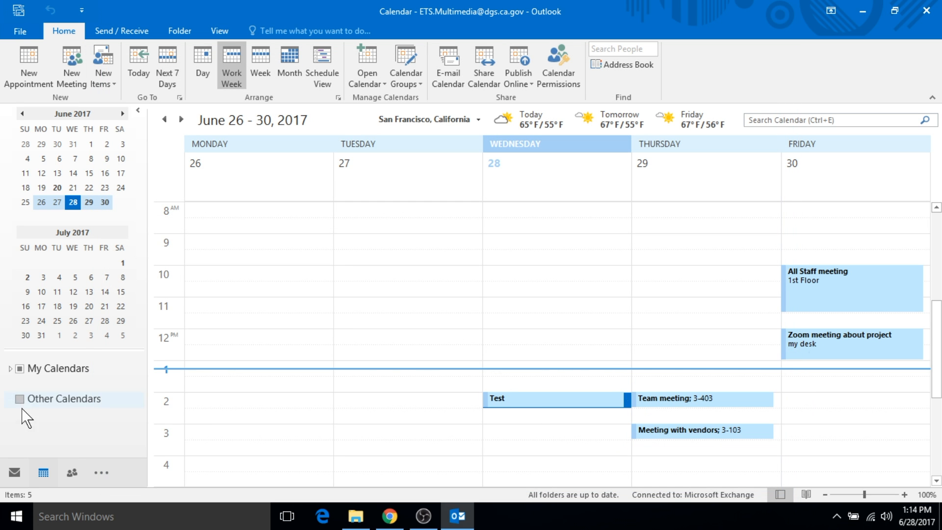
left_click(42, 472)
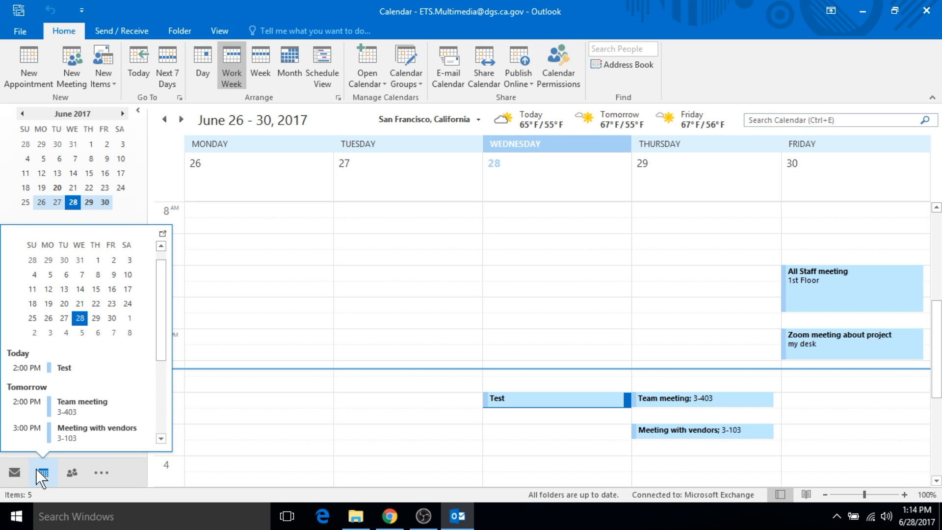
mouse_move(64, 367)
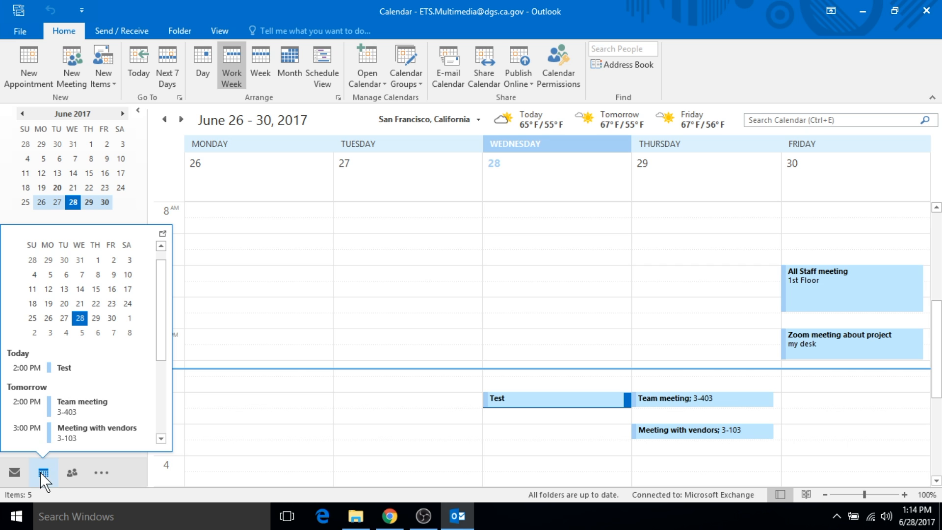
Step: Return to the Inbox and dock the calendar preview beside the mail list
left_click(14, 472)
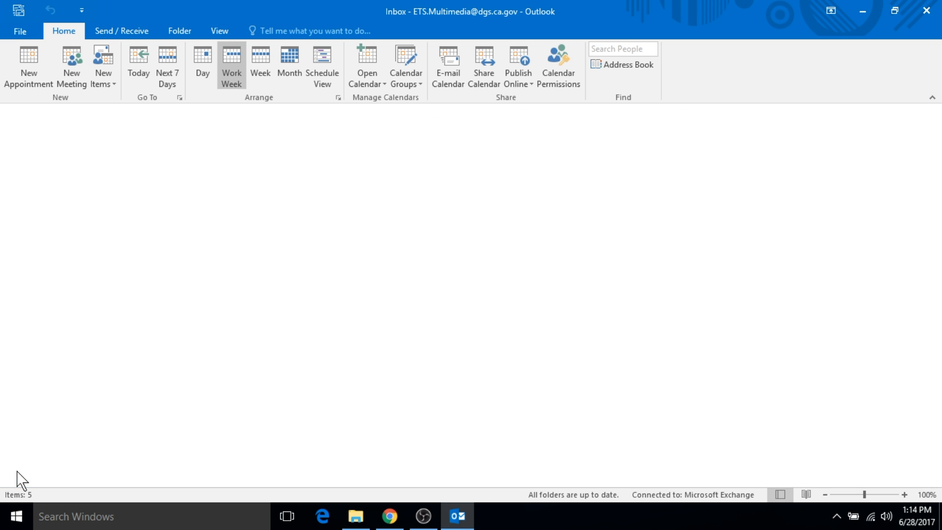
left_click(15, 472)
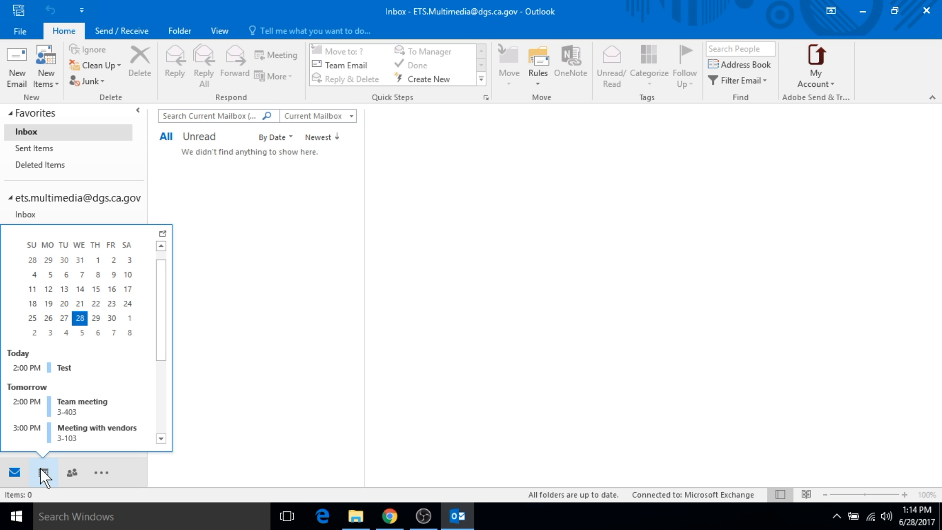
mouse_move(163, 233)
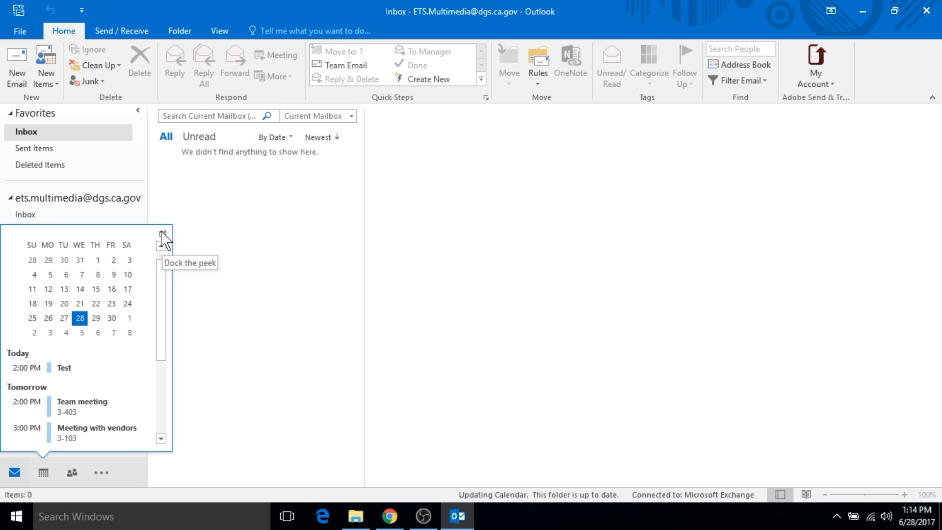
left_click(163, 236)
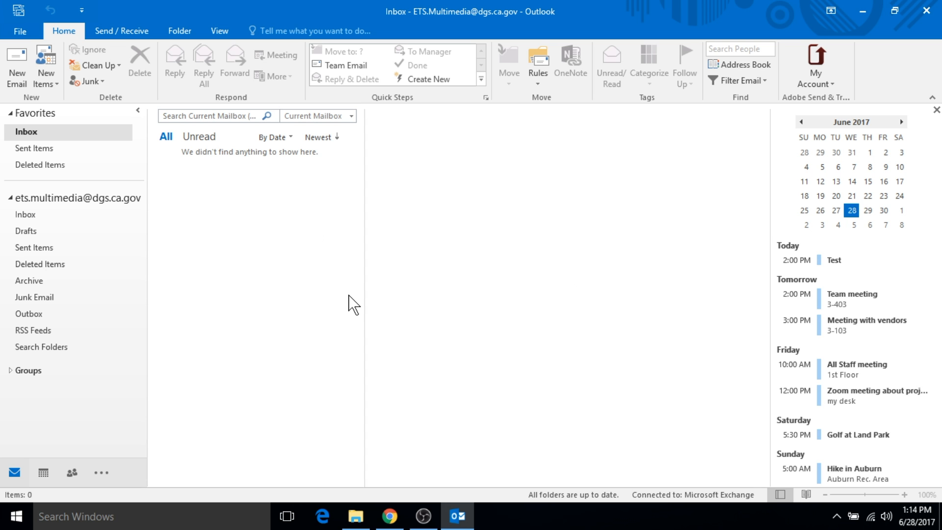
mouse_move(853, 295)
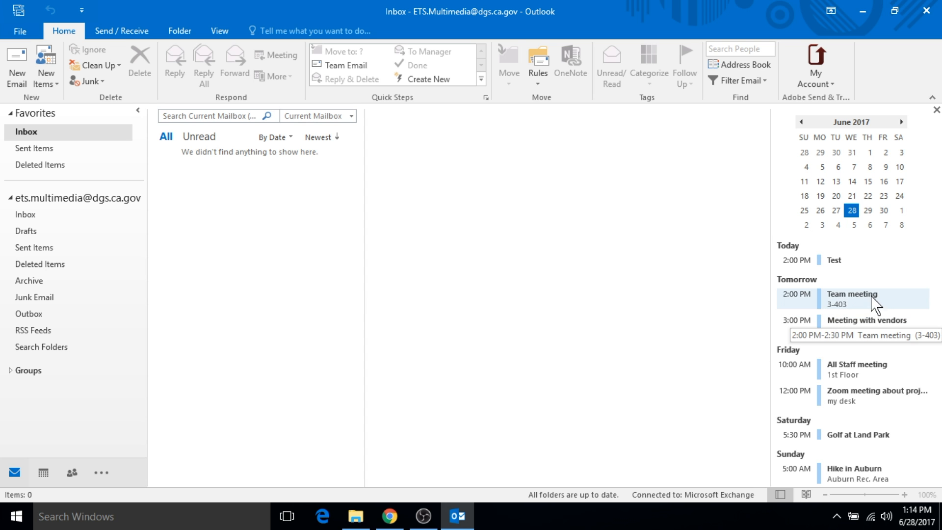
mouse_move(865, 252)
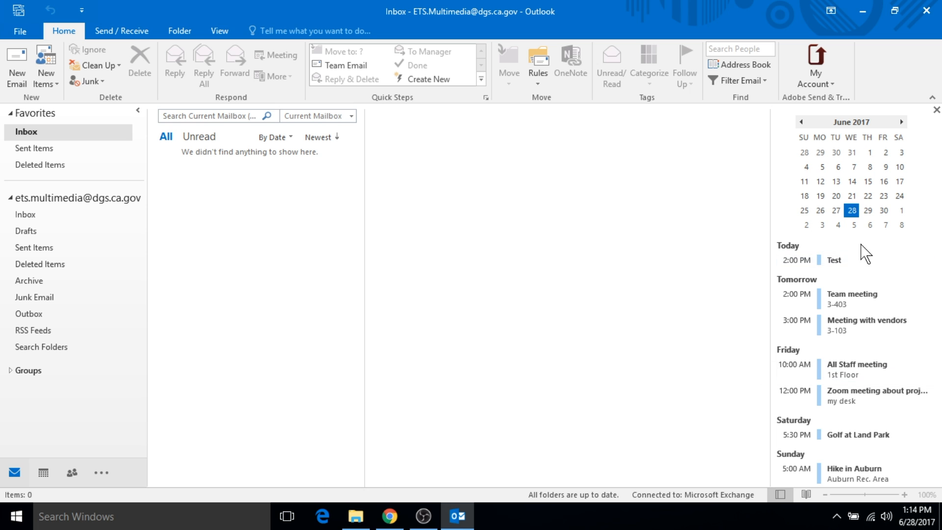
mouse_move(881, 277)
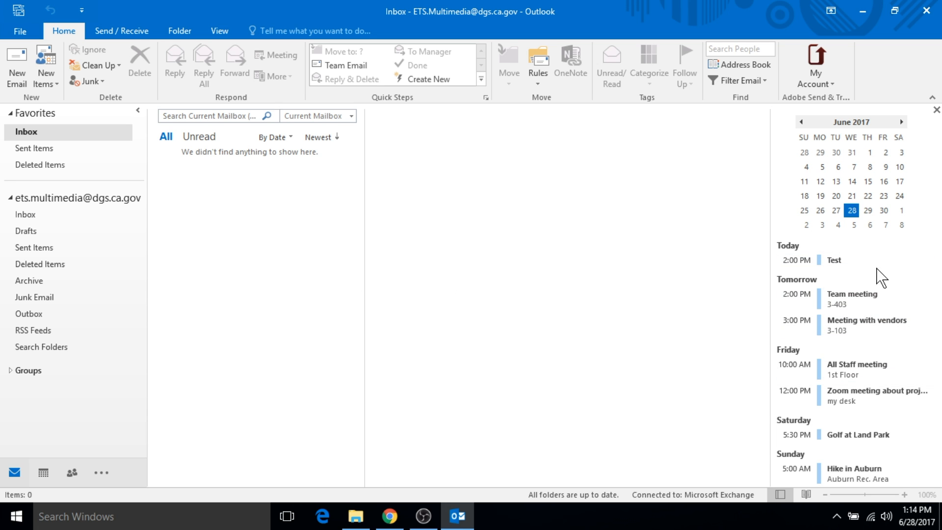
mouse_move(872, 284)
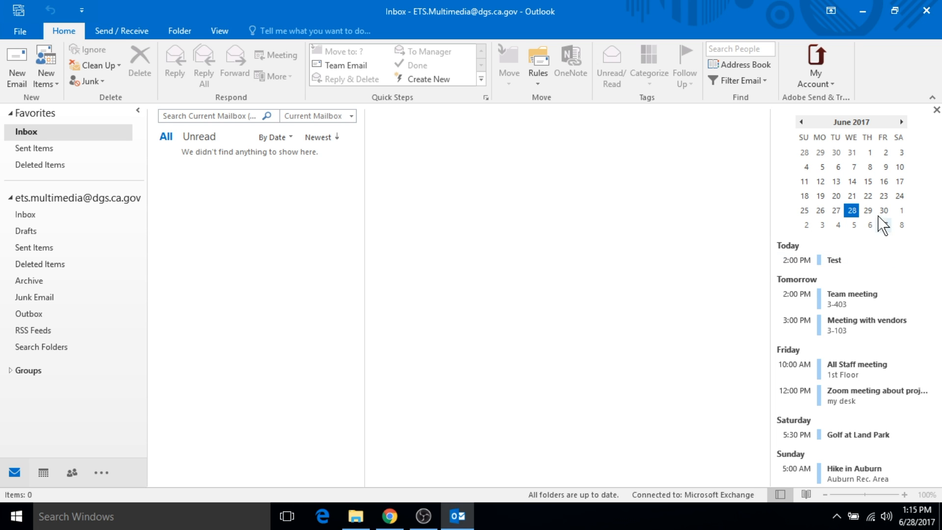
mouse_move(937, 113)
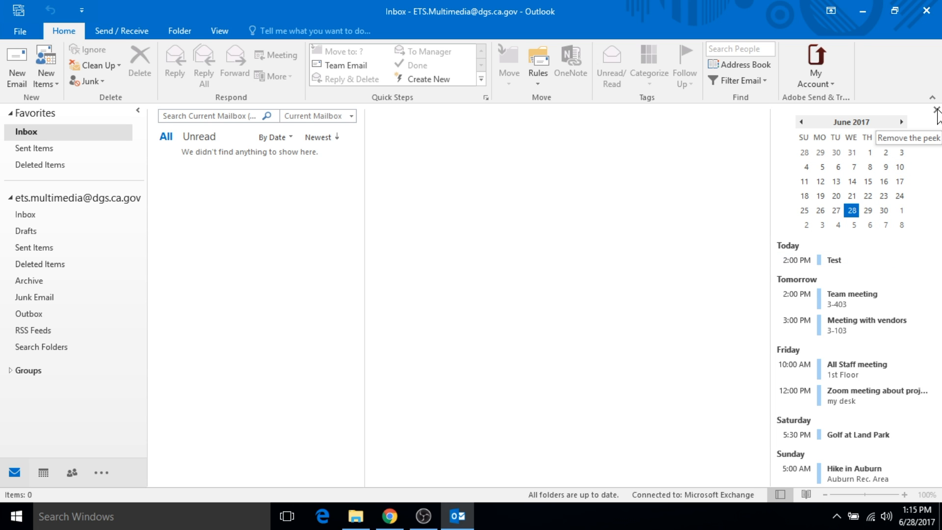
Step: Remove the docked calendar preview from the Inbox
left_click(936, 111)
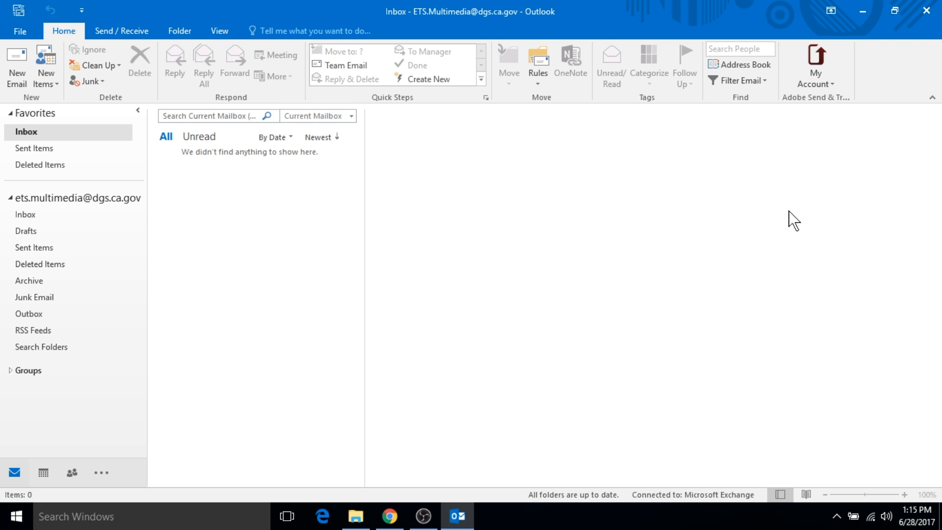
mouse_move(801, 406)
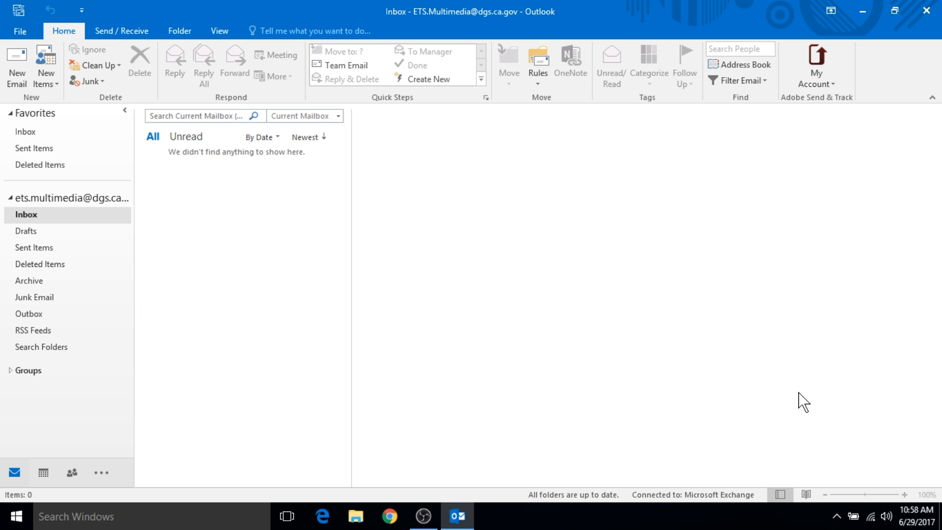
mouse_move(449, 437)
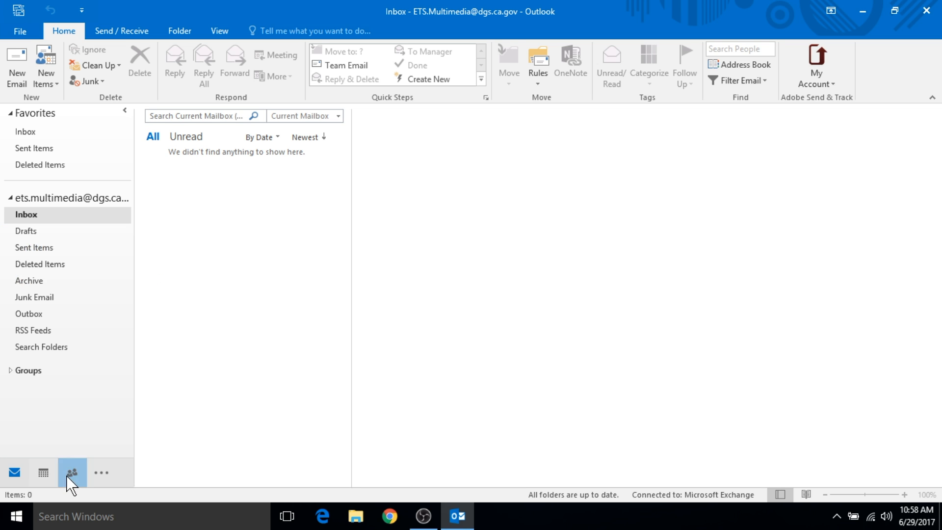
Step: Open the People module and scroll down through the contact list
left_click(72, 473)
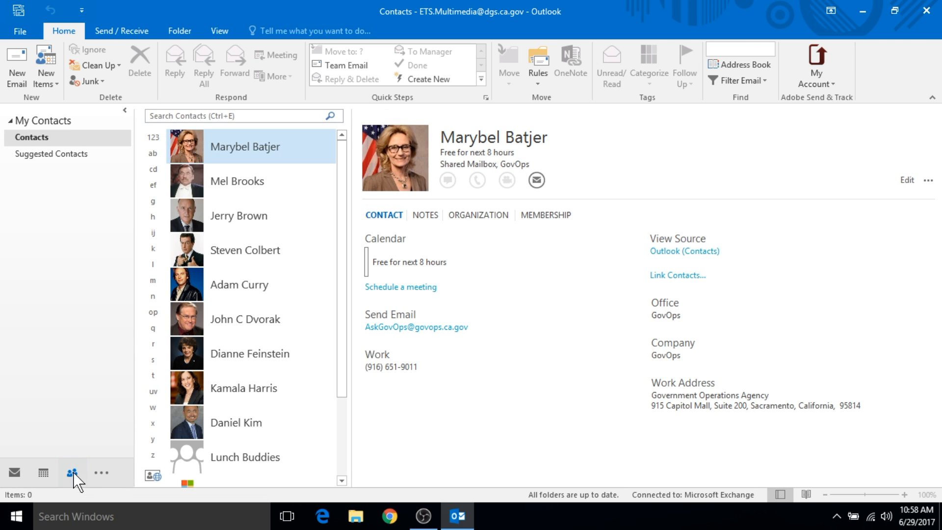
left_click(72, 473)
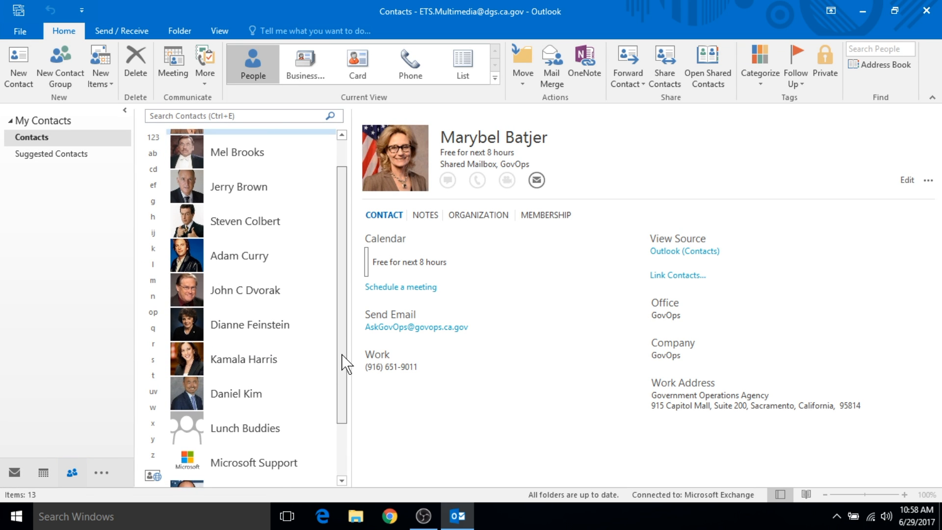
scroll("down", 3)
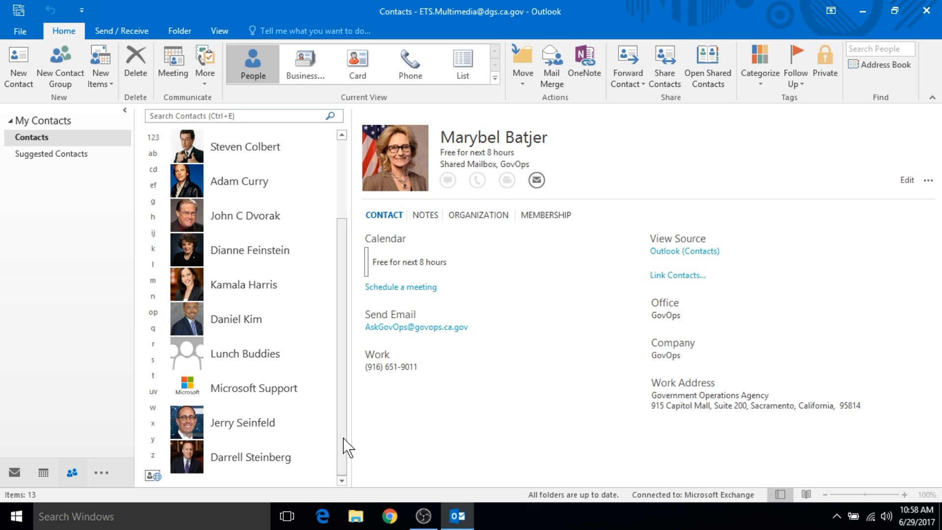
mouse_move(344, 343)
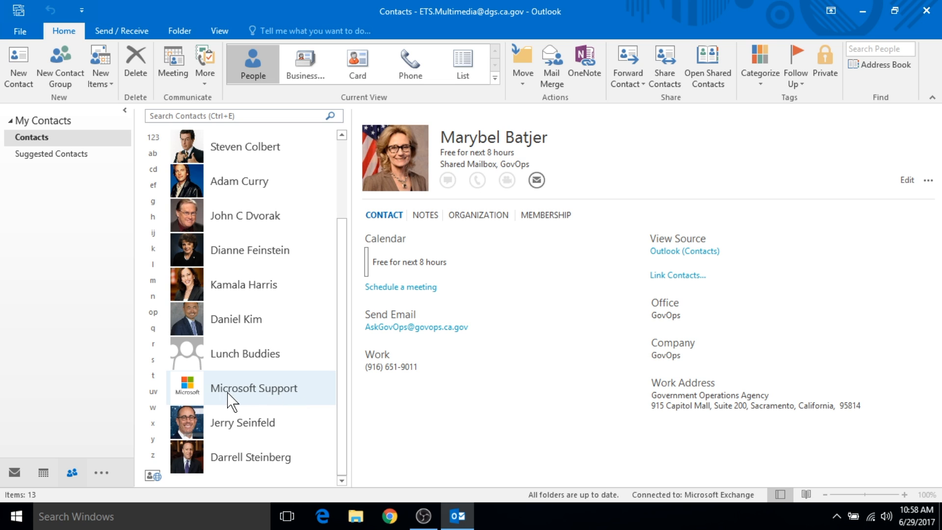
mouse_move(217, 400)
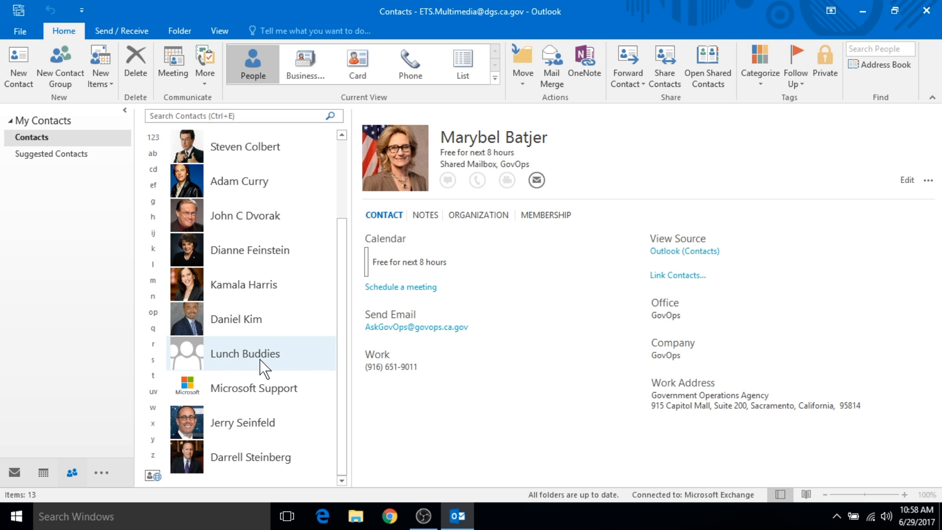
mouse_move(86, 108)
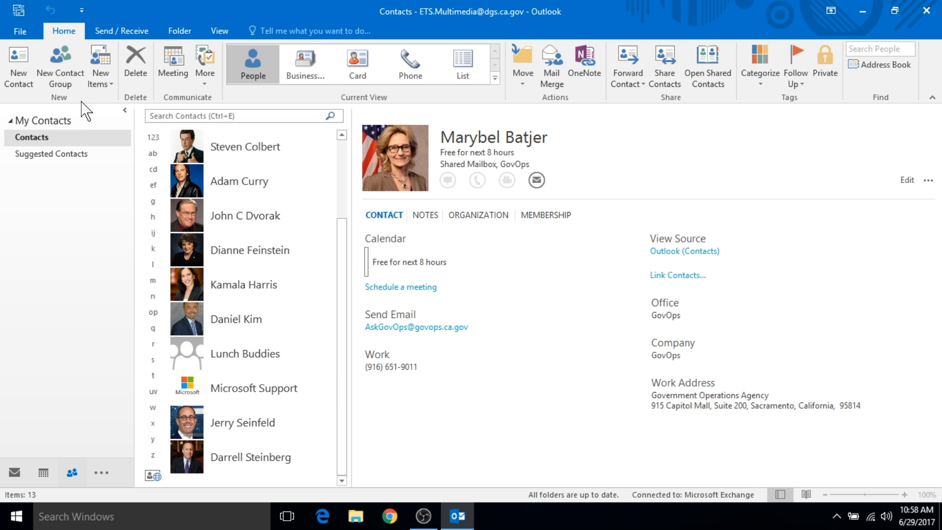
mouse_move(60, 63)
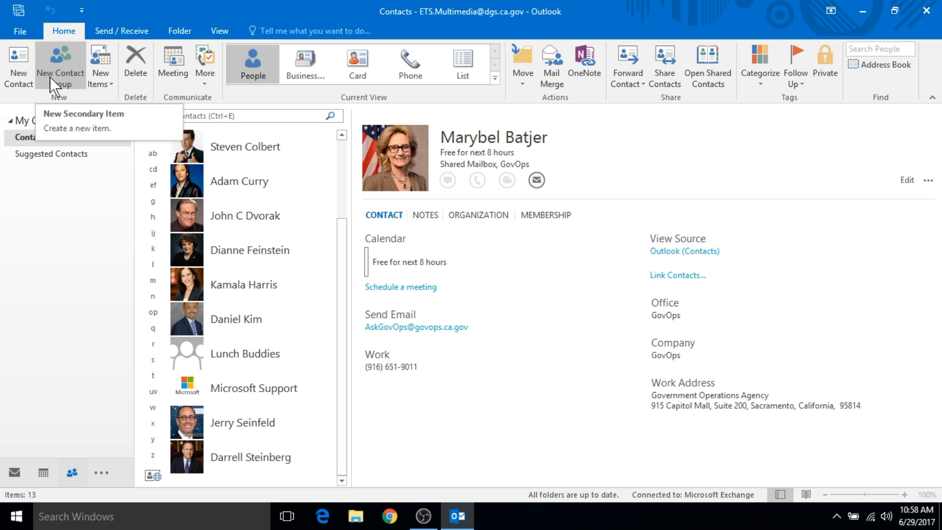
mouse_move(58, 88)
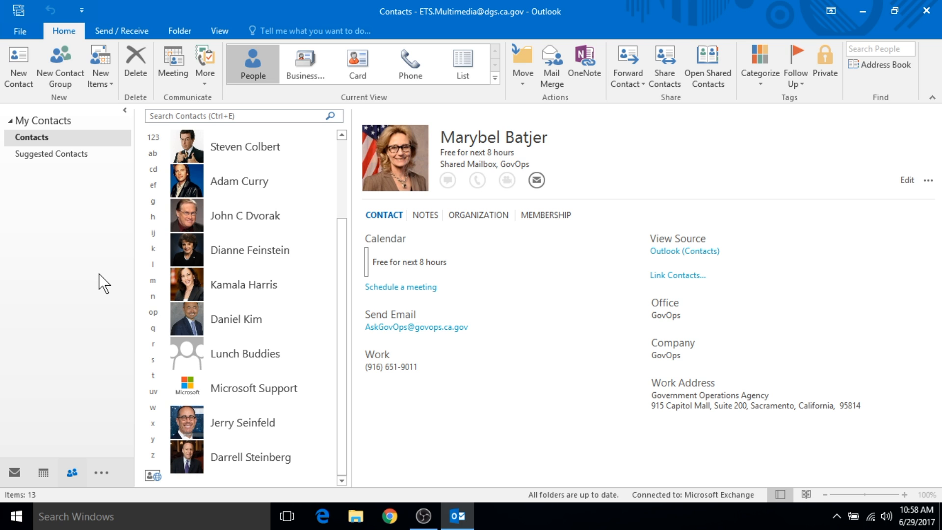
mouse_move(101, 287)
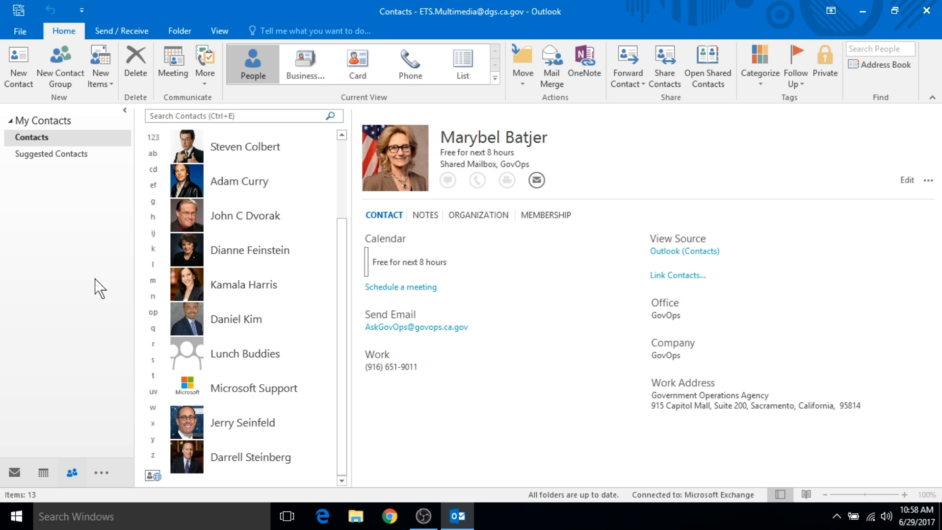
Step: Search for Jerry Seinfeld in the People peek and add him to Favorites
left_click(71, 472)
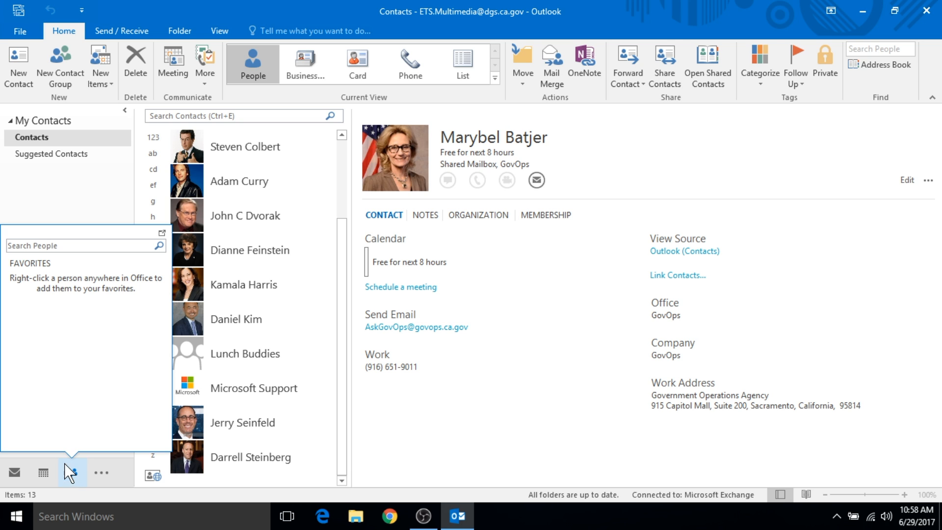
mouse_move(54, 266)
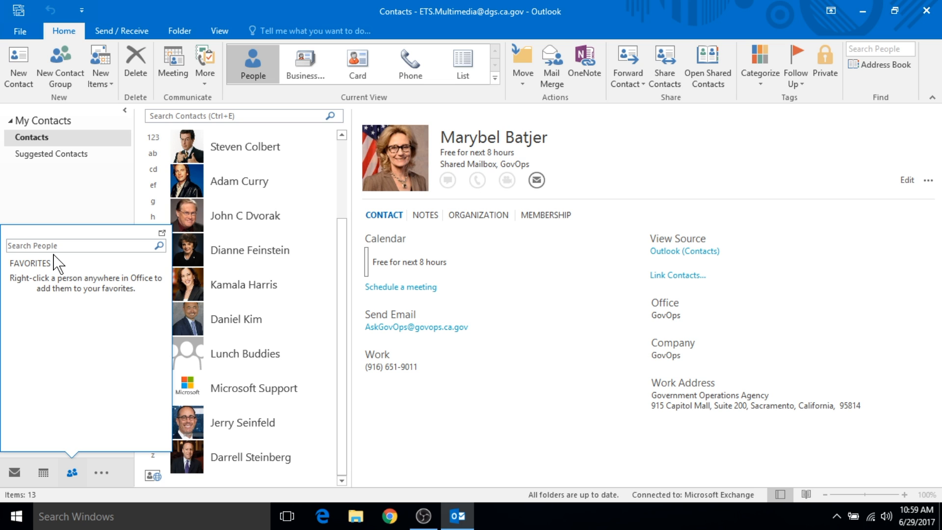
left_click(84, 246)
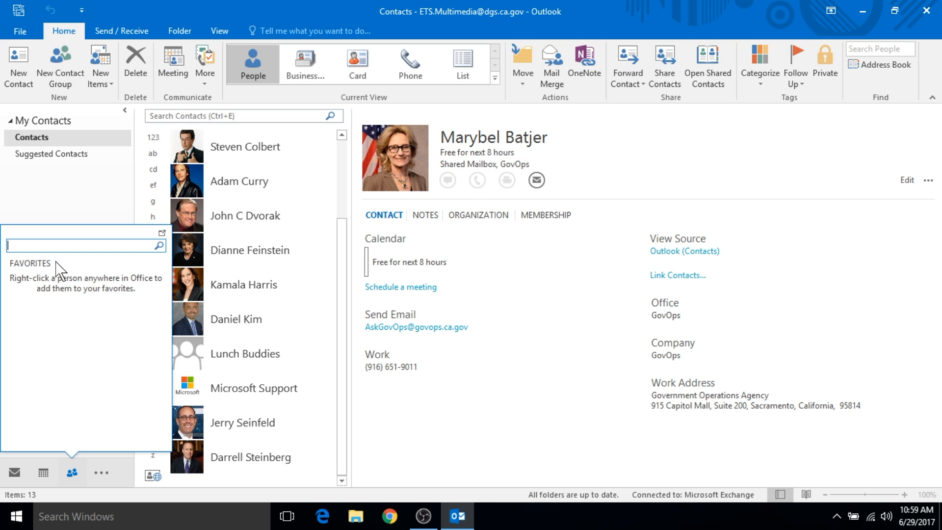
type("Jerry")
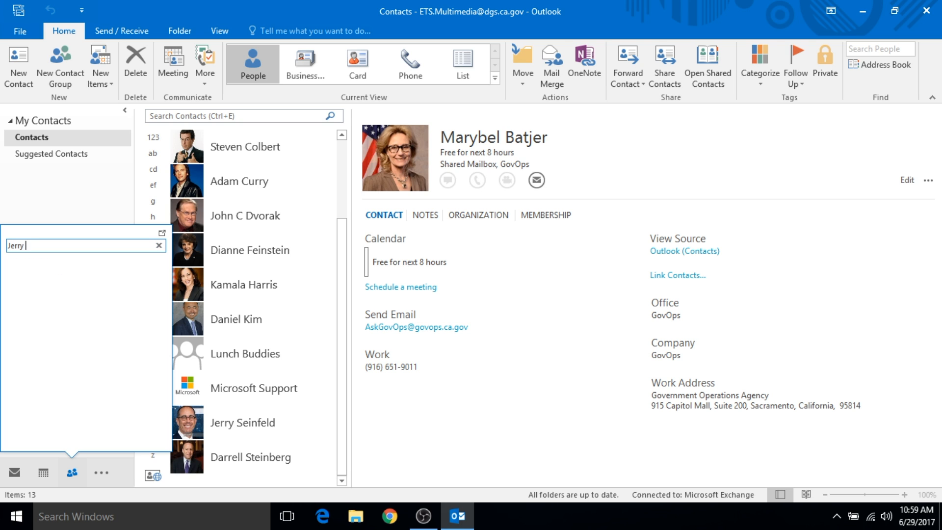
type("Sein")
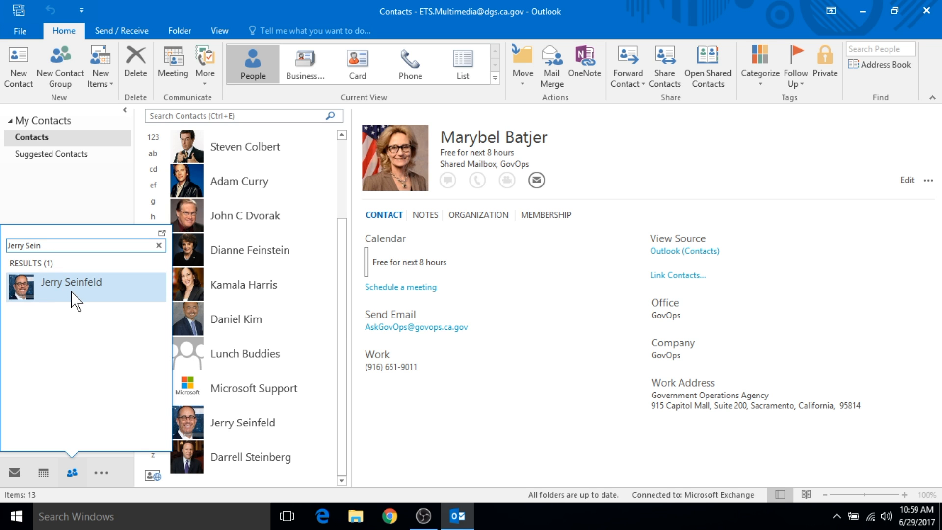
right_click(71, 282)
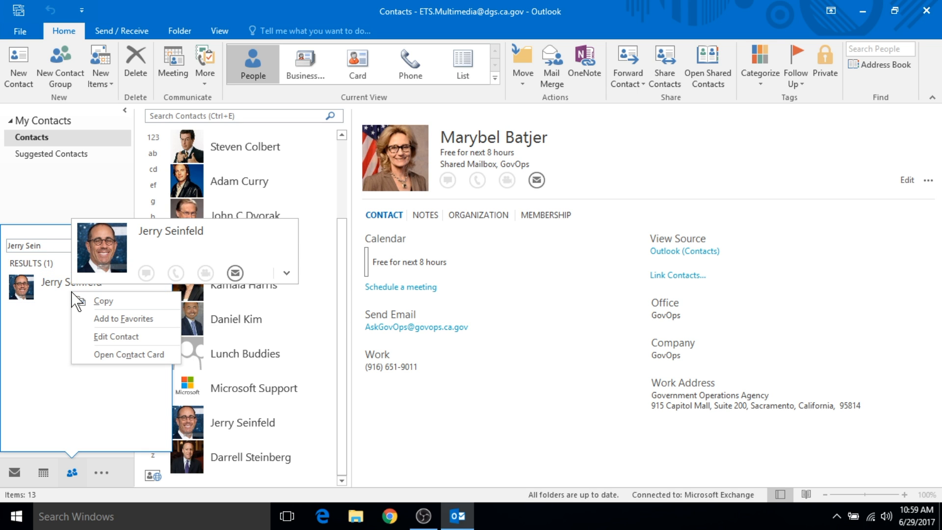
mouse_move(114, 319)
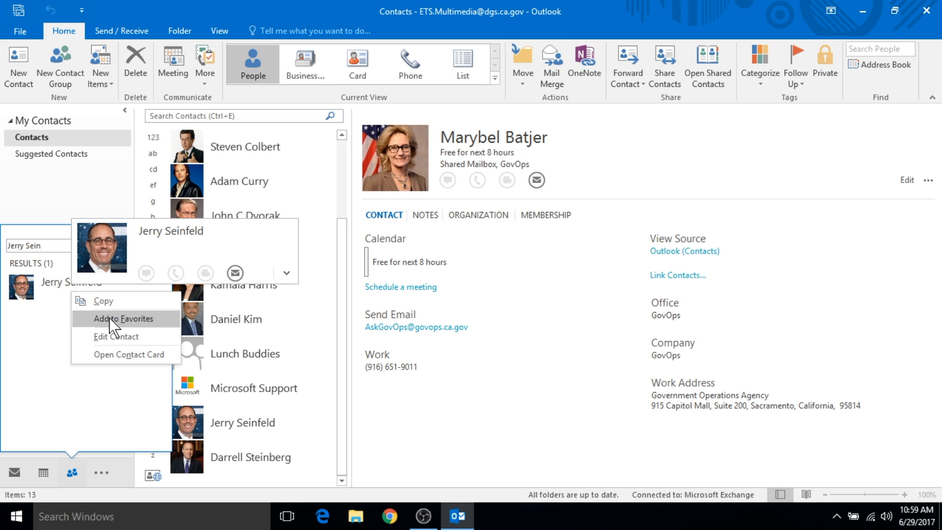
Step: Search for 'DGS Help Desk' and bring up its result's options menu
left_click(124, 319)
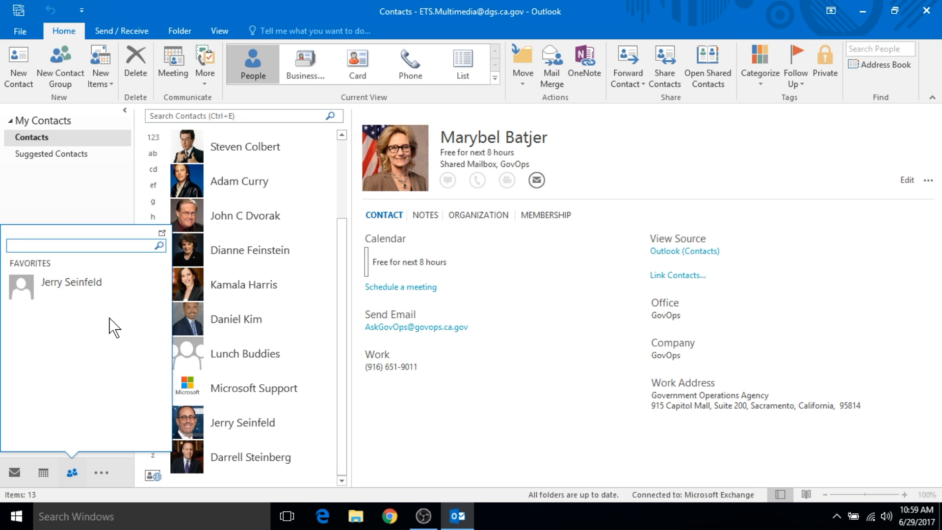
type("DGS Help Desk")
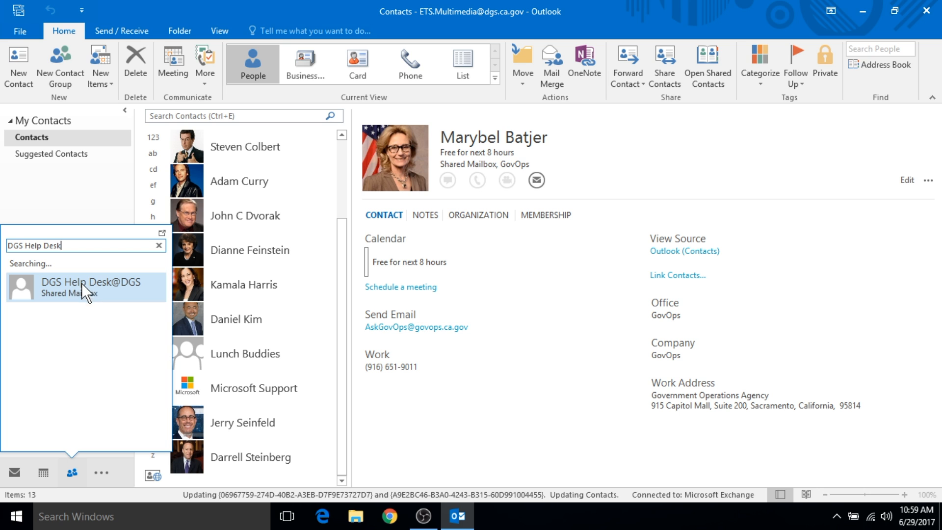
right_click(84, 287)
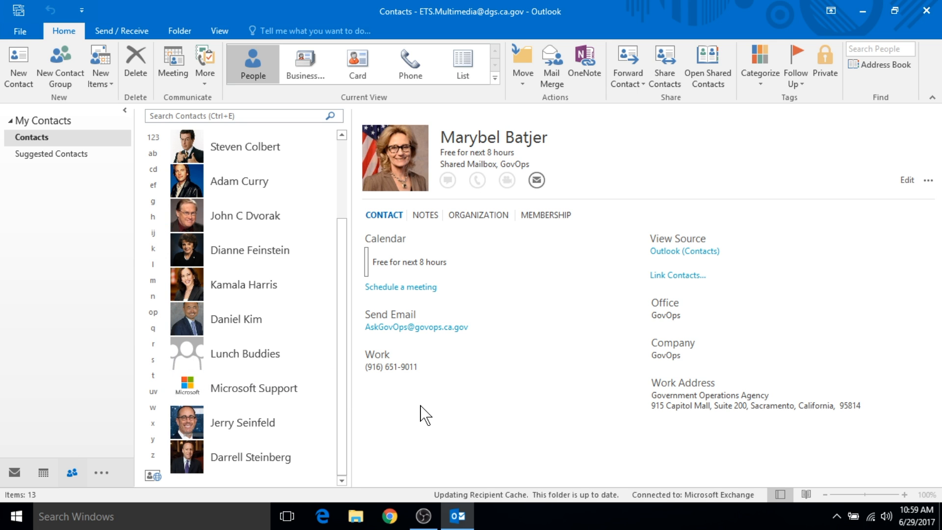
Step: Dock the People favorites, remove Jerry Seinfeld from Favorites, and close the docked pane
left_click(73, 472)
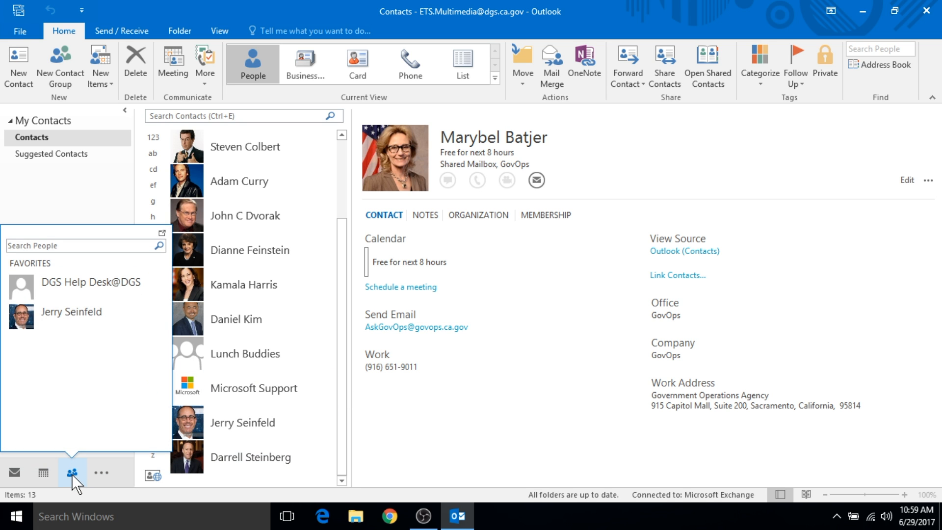
mouse_move(162, 233)
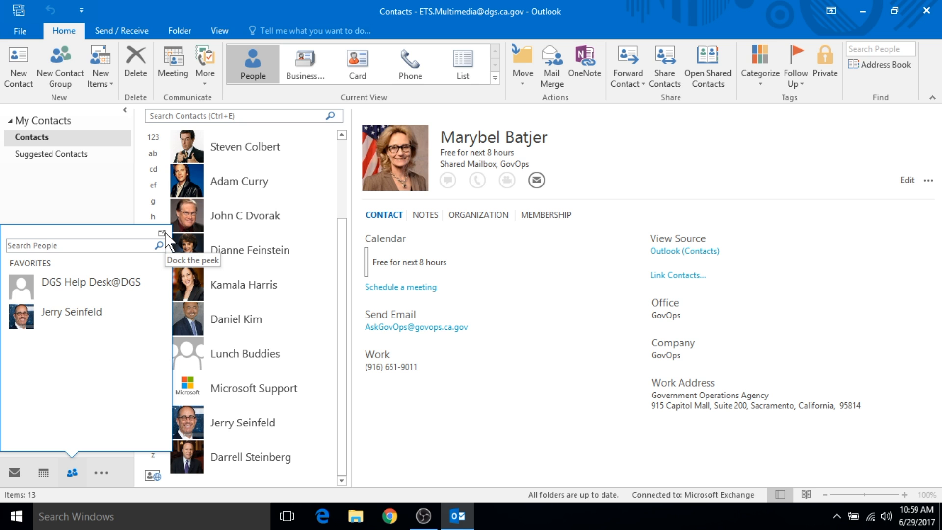
left_click(163, 233)
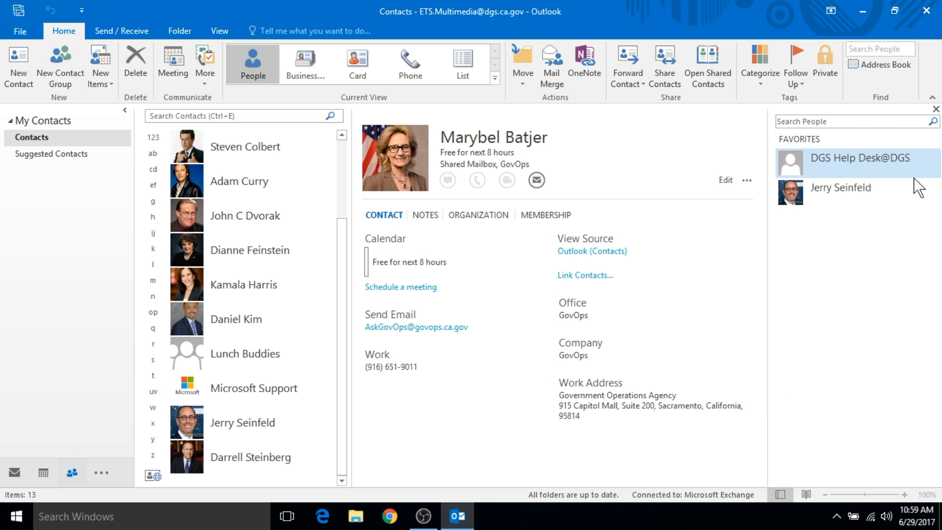
left_click(840, 192)
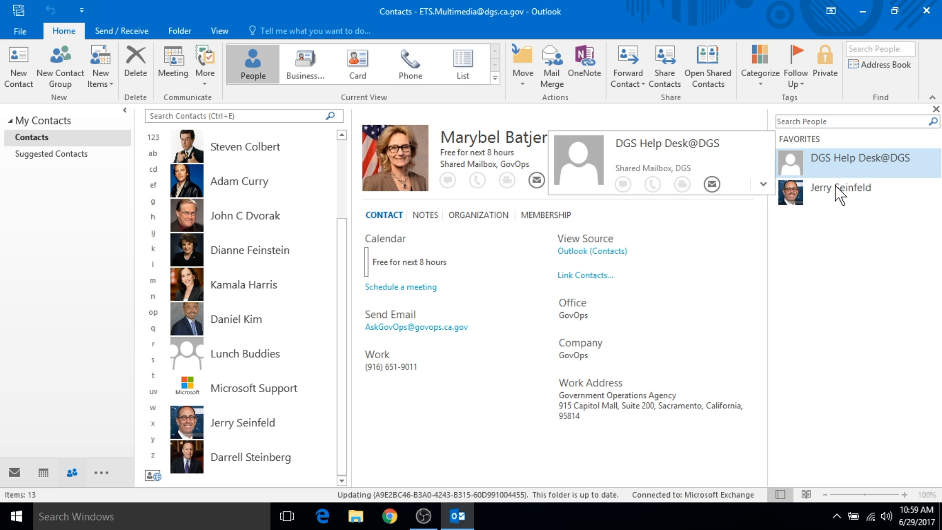
right_click(841, 186)
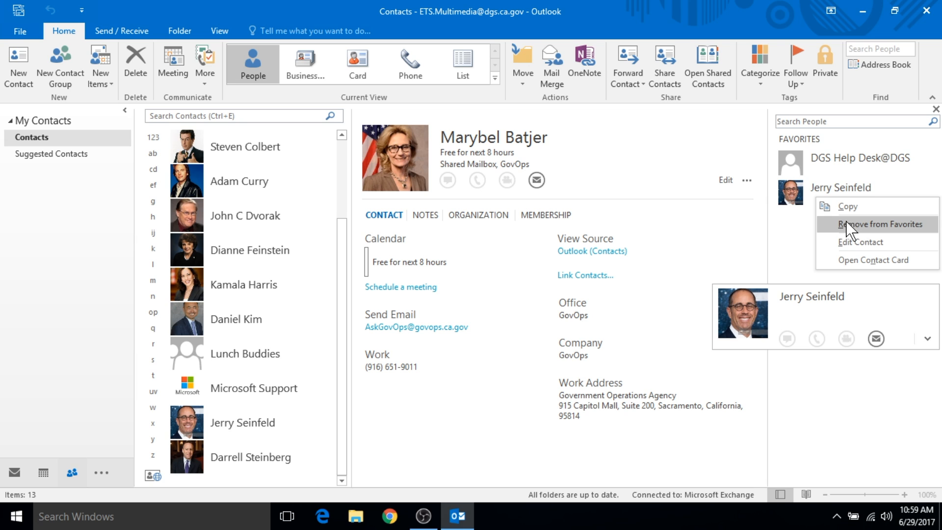
left_click(880, 224)
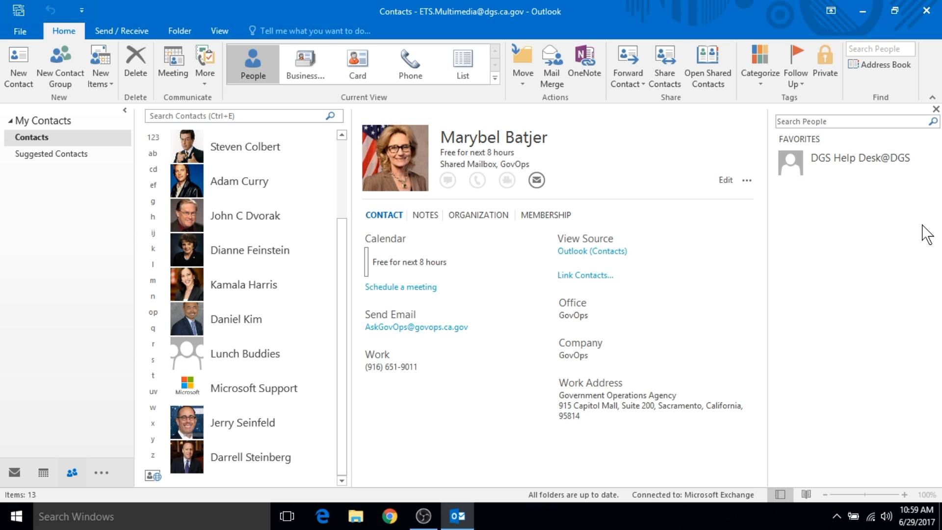
mouse_move(923, 139)
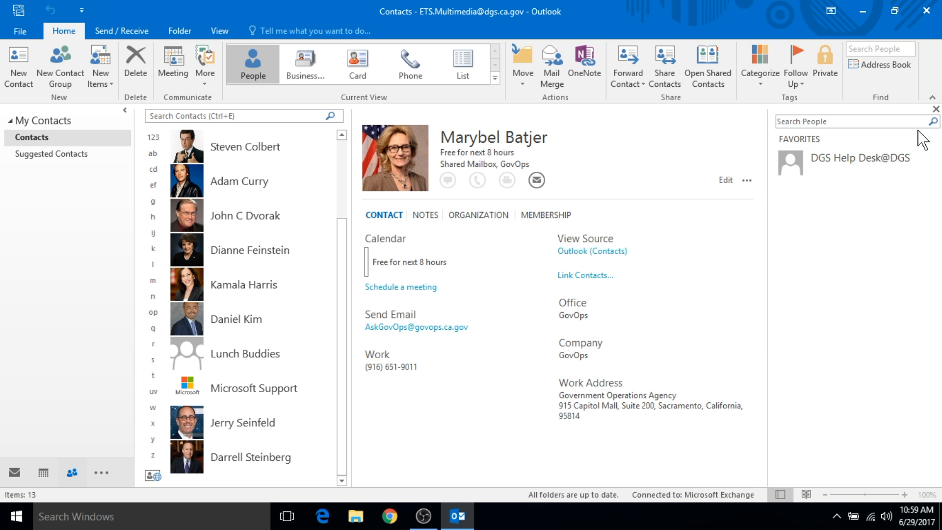
left_click(72, 473)
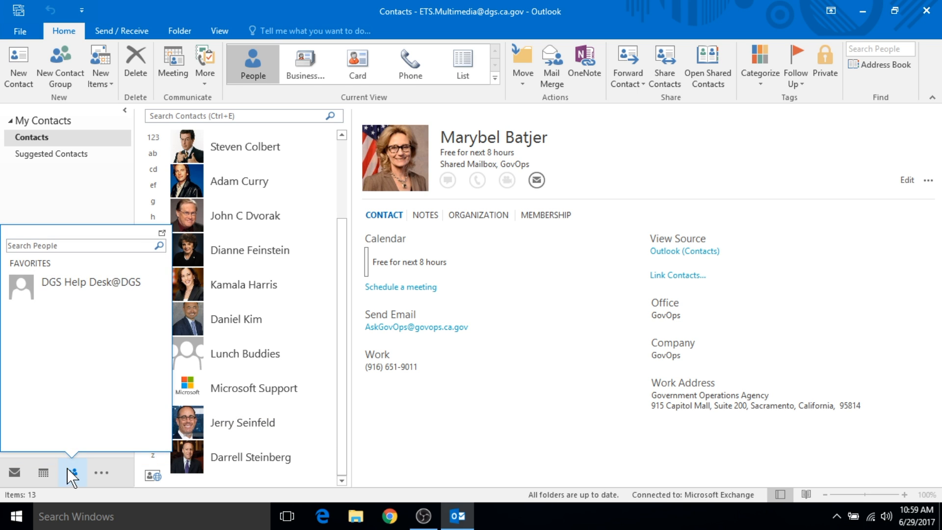
mouse_move(71, 334)
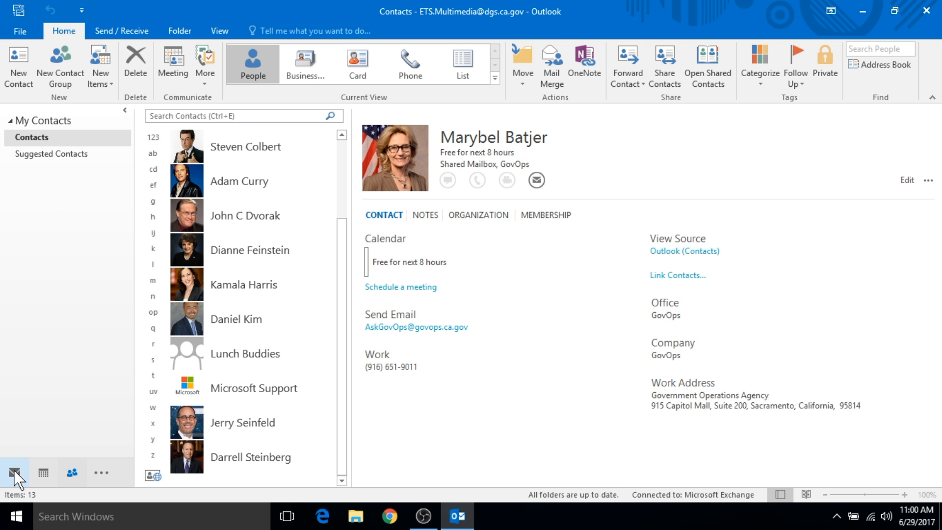
Step: Switch from Contacts back to the Mail module to show the empty Inbox
left_click(15, 472)
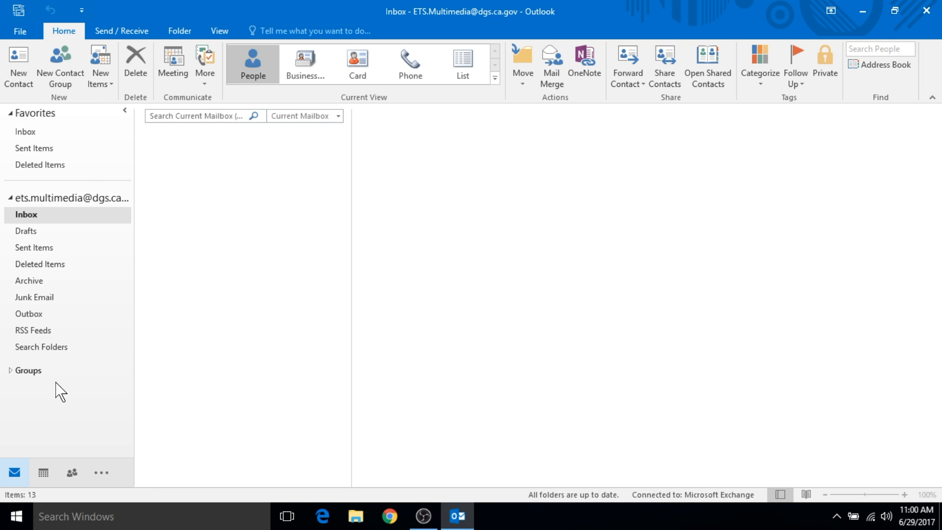
left_click(14, 471)
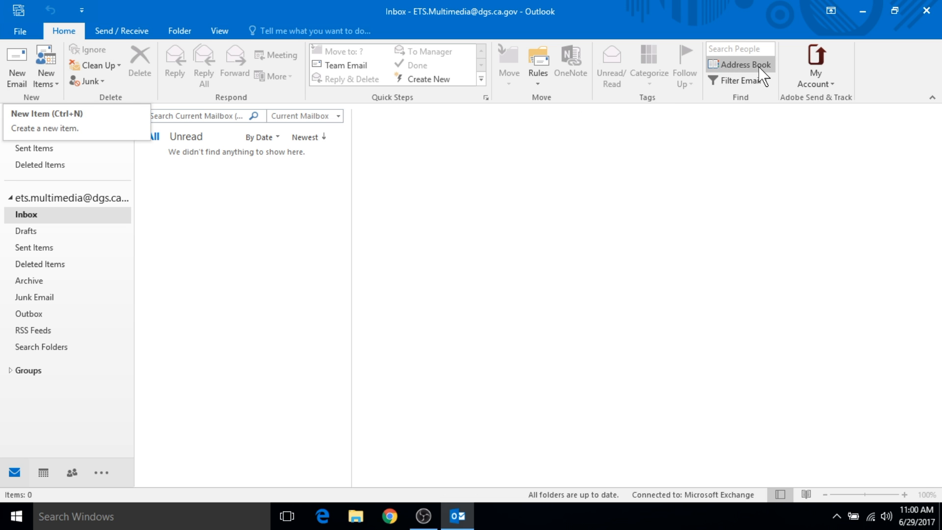
mouse_move(740, 65)
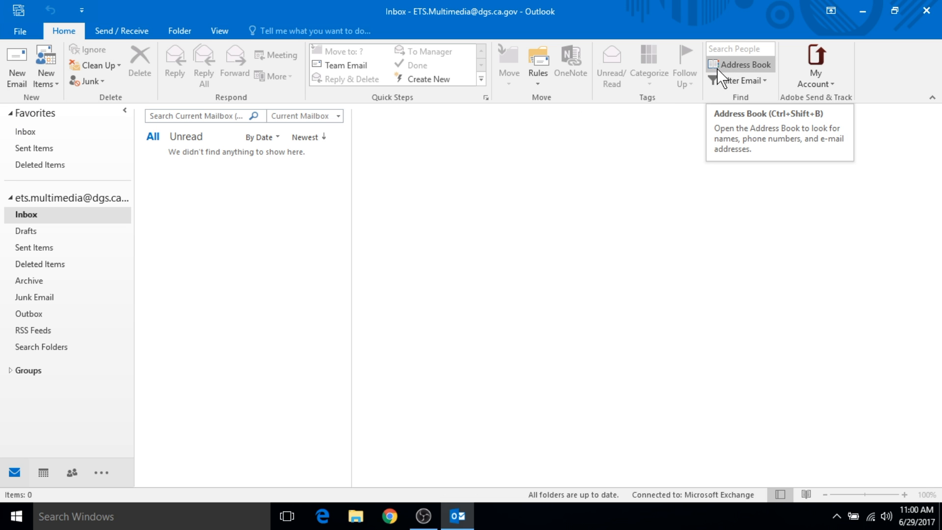
mouse_move(537, 282)
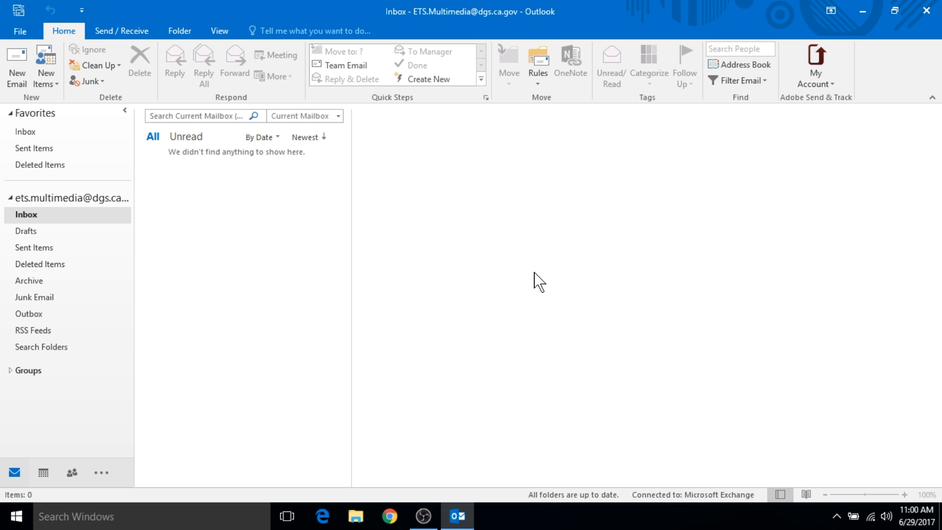
mouse_move(136, 417)
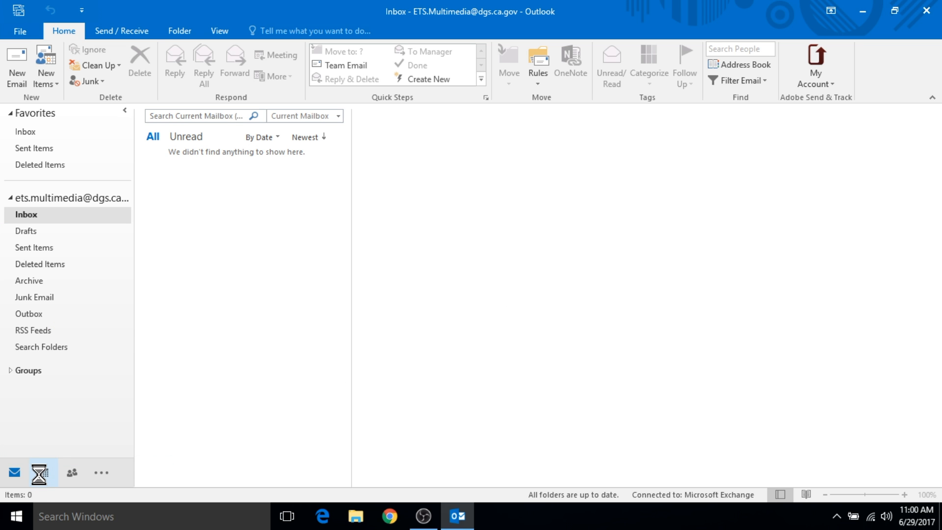
Step: From Calendar, open the People favorites and start an email to DGS Help Desk
left_click(50, 471)
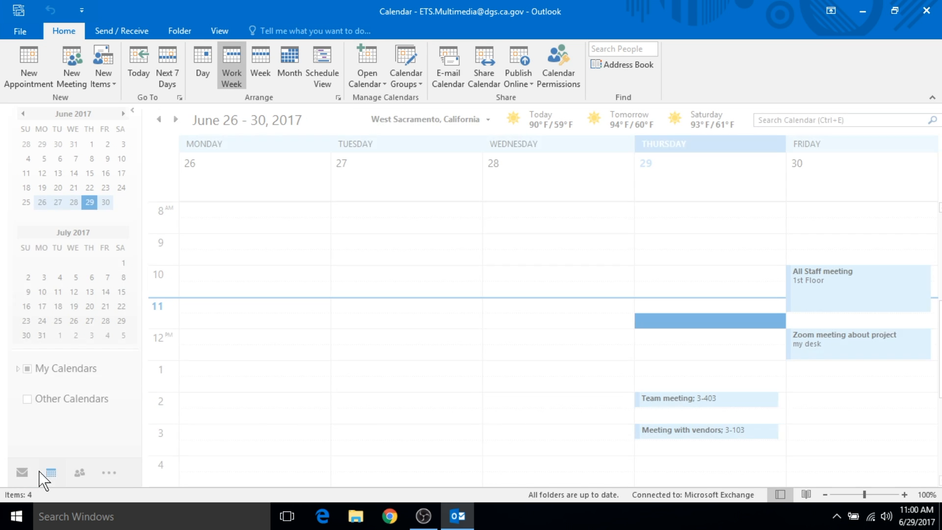
left_click(79, 472)
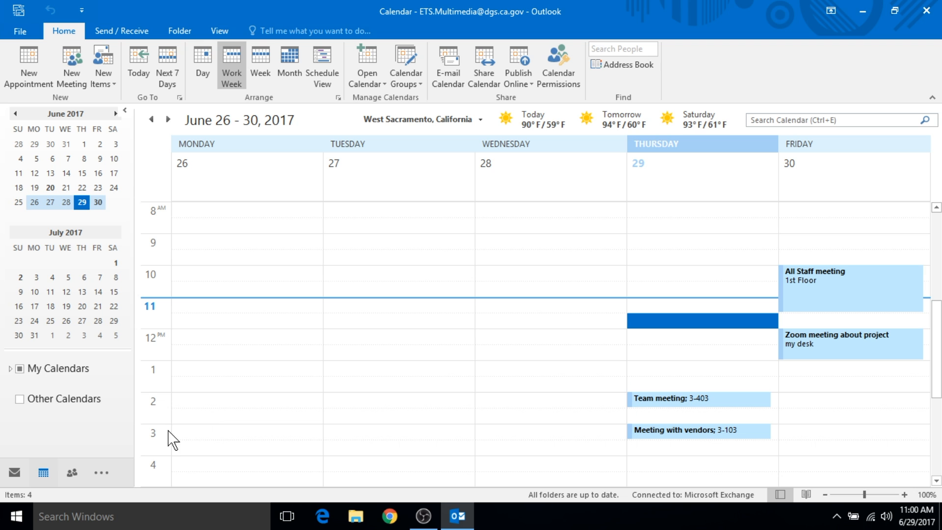
left_click(72, 473)
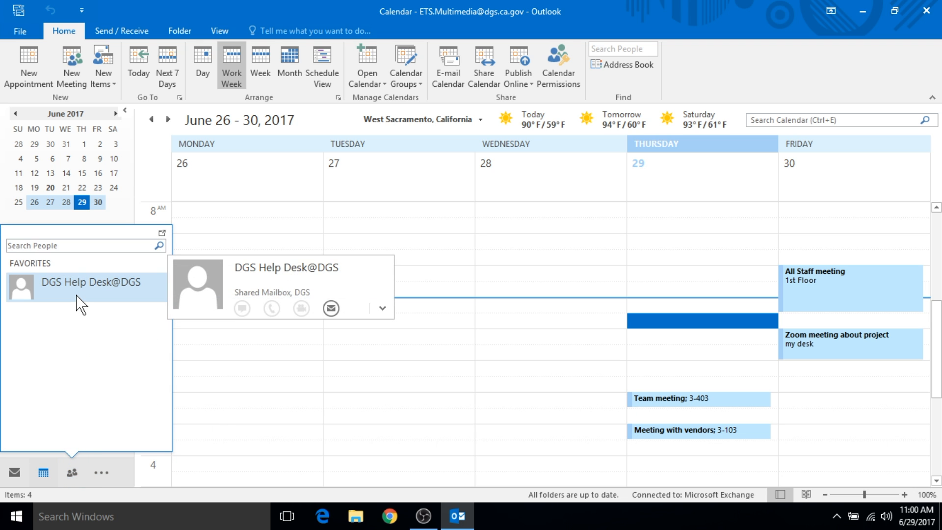
mouse_move(299, 309)
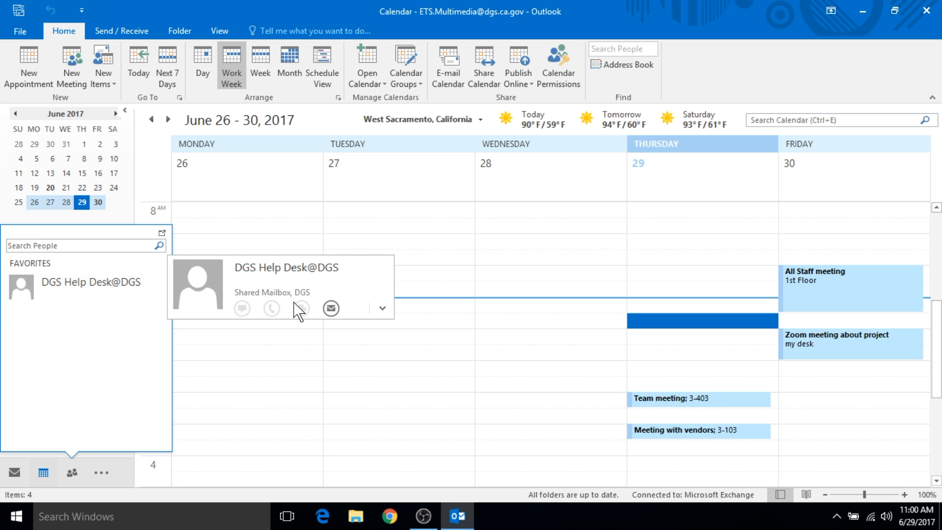
mouse_move(330, 308)
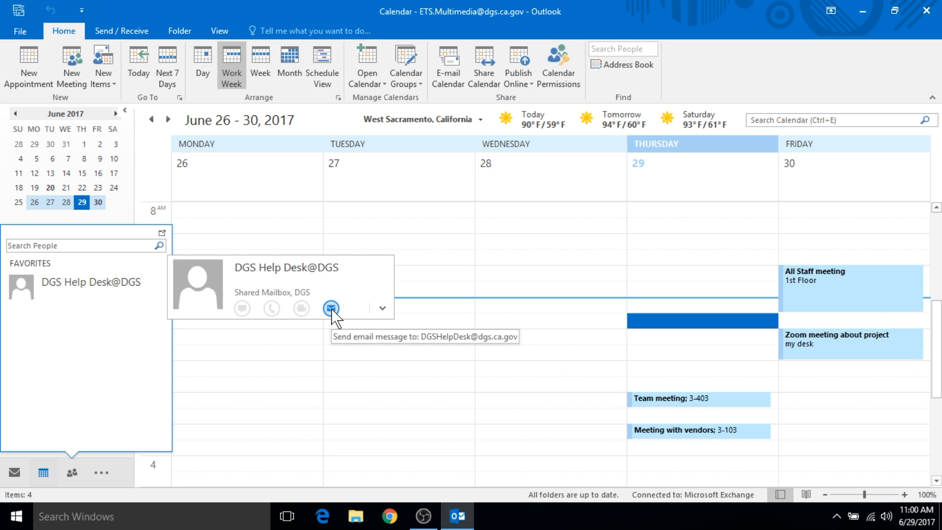
left_click(330, 308)
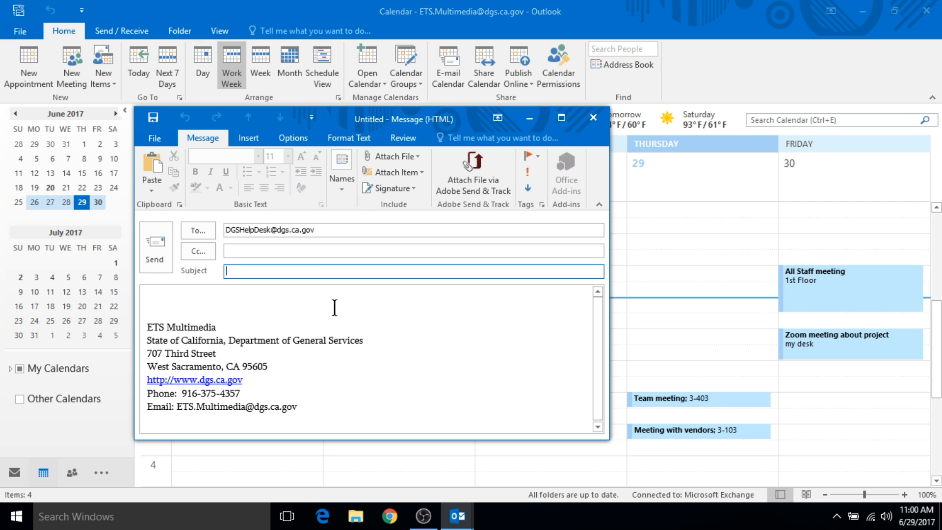